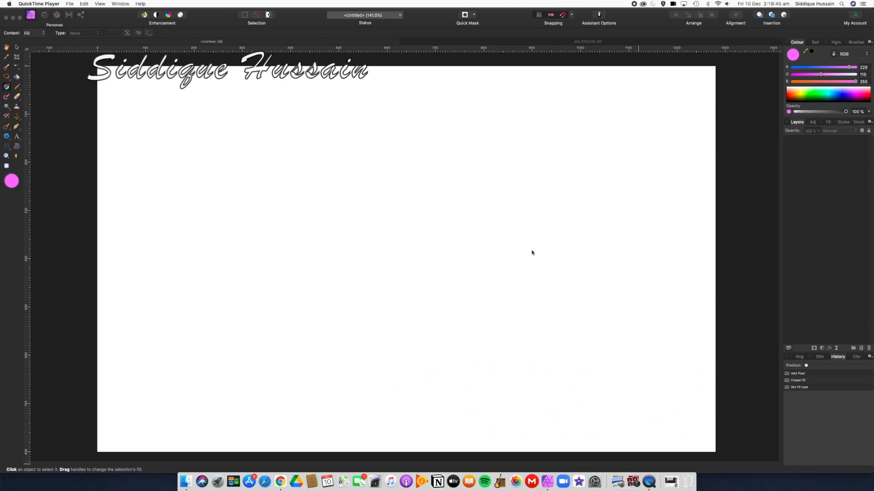
mouse_move(433, 262)
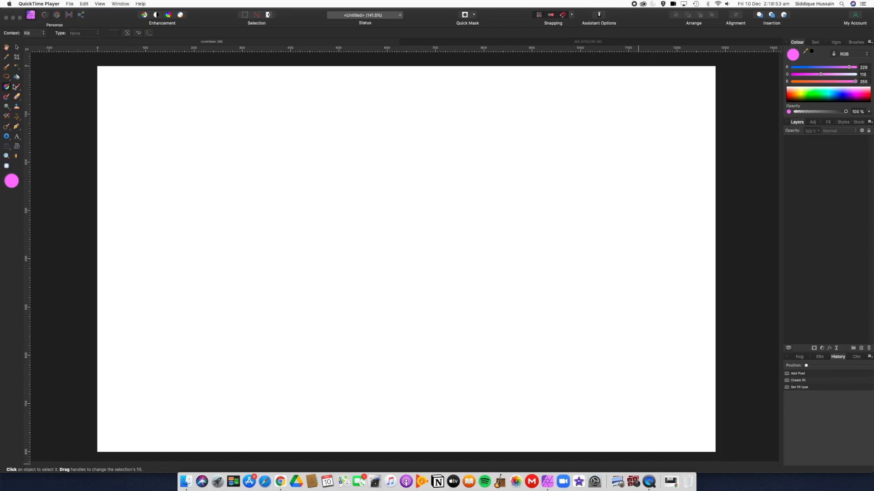
mouse_move(8, 88)
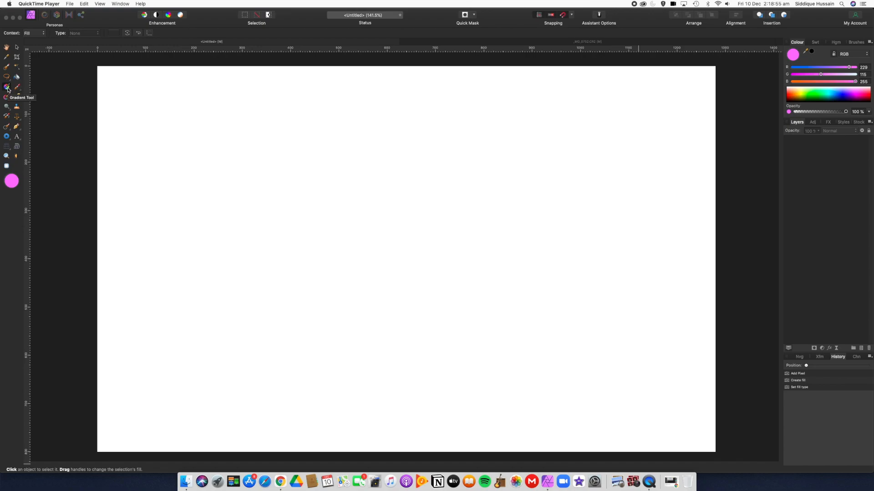
mouse_move(15, 93)
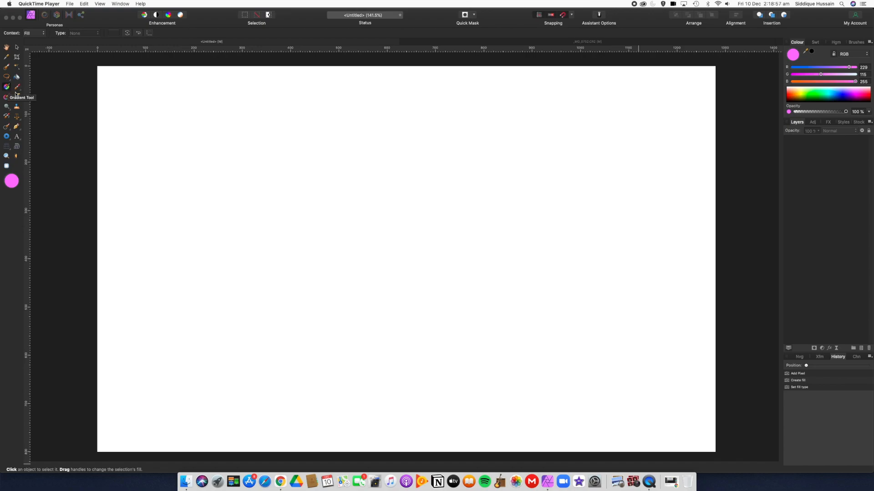
mouse_move(415, 258)
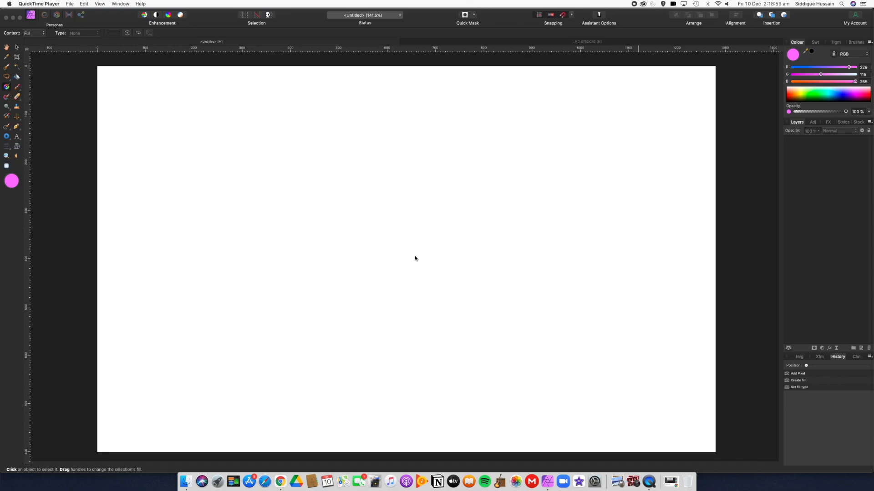
mouse_move(428, 251)
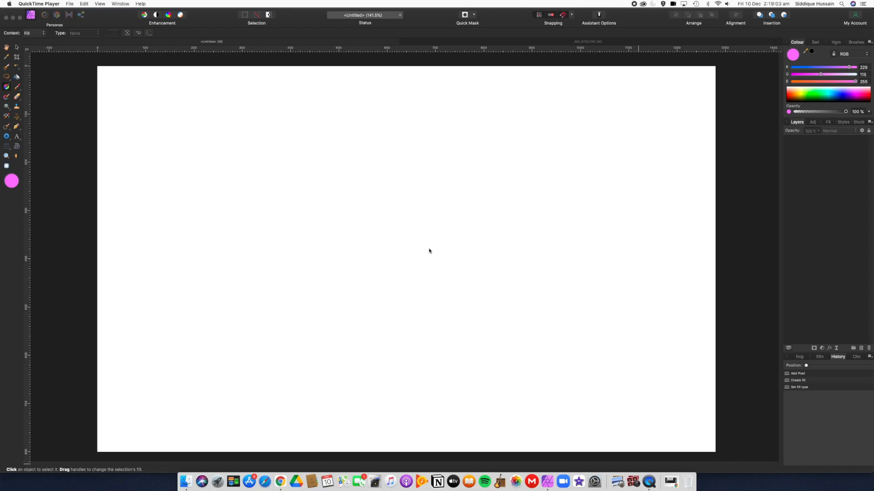
mouse_move(410, 248)
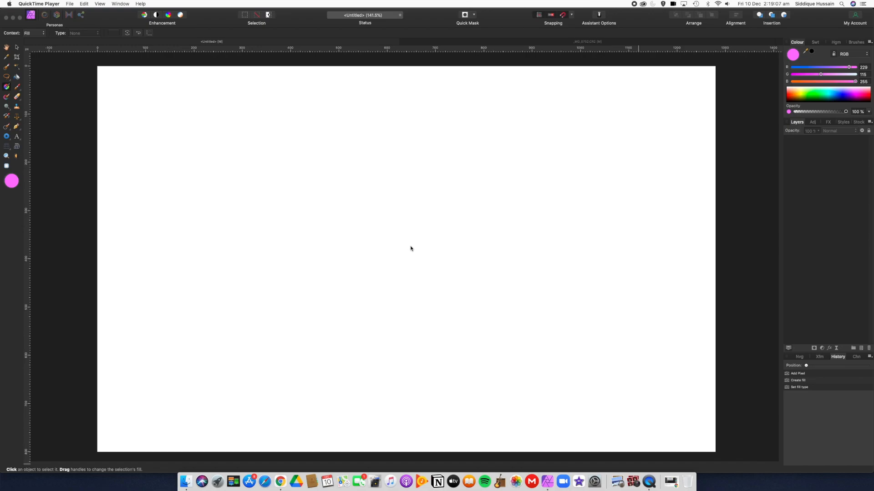
mouse_move(304, 297)
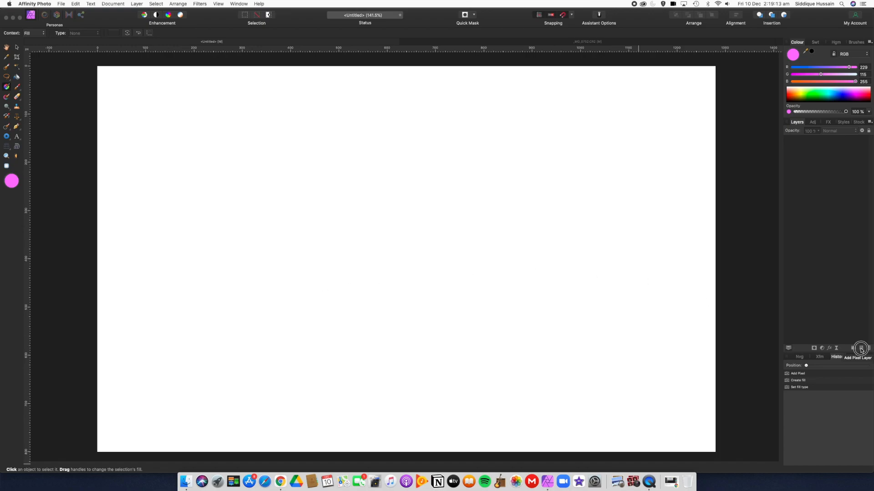
- Add a new empty pixel layer from the Layers panel
left_click(860, 348)
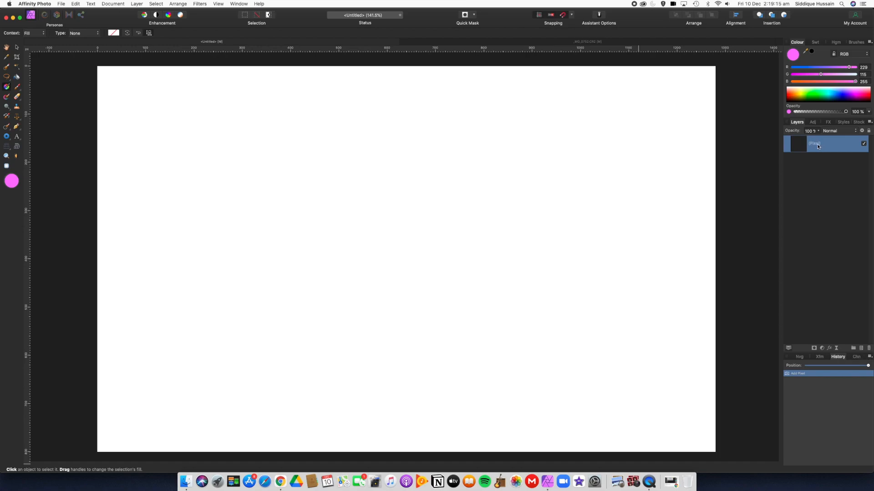
mouse_move(819, 150)
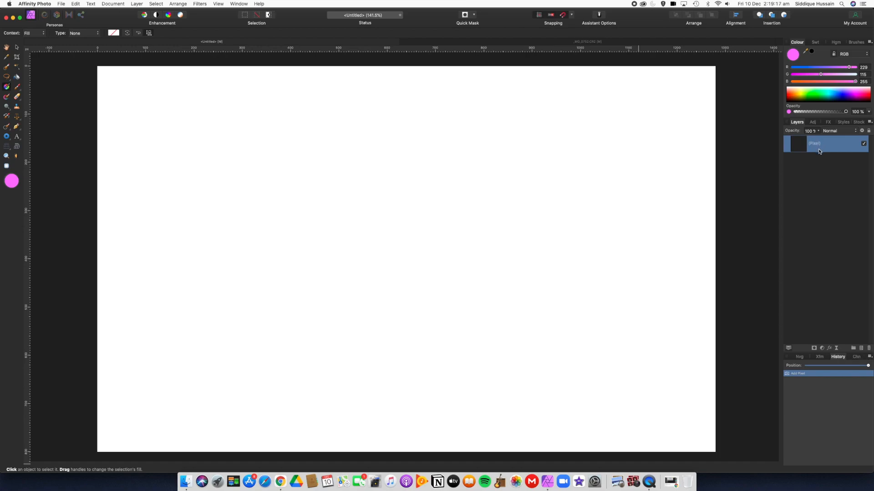
mouse_move(821, 148)
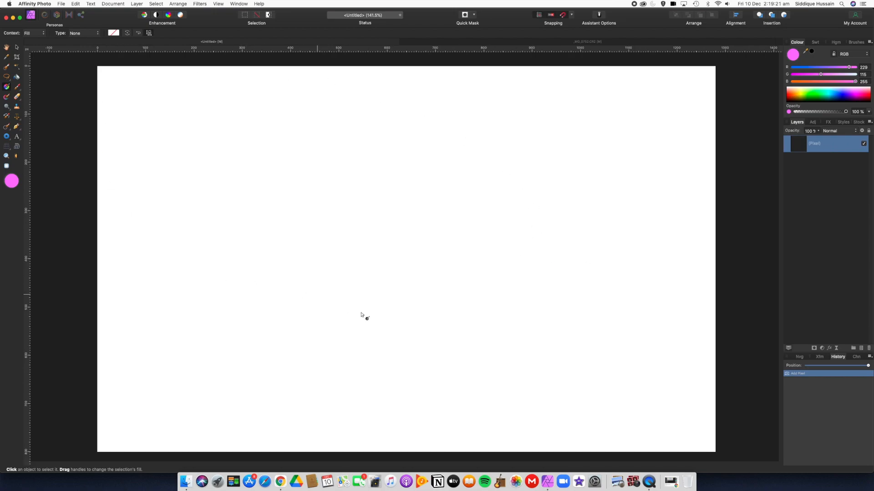
mouse_move(144, 162)
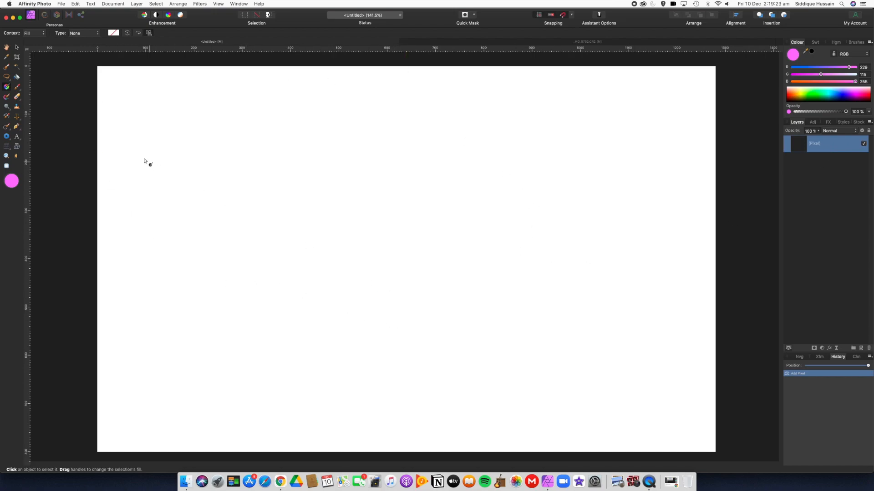
mouse_move(6, 89)
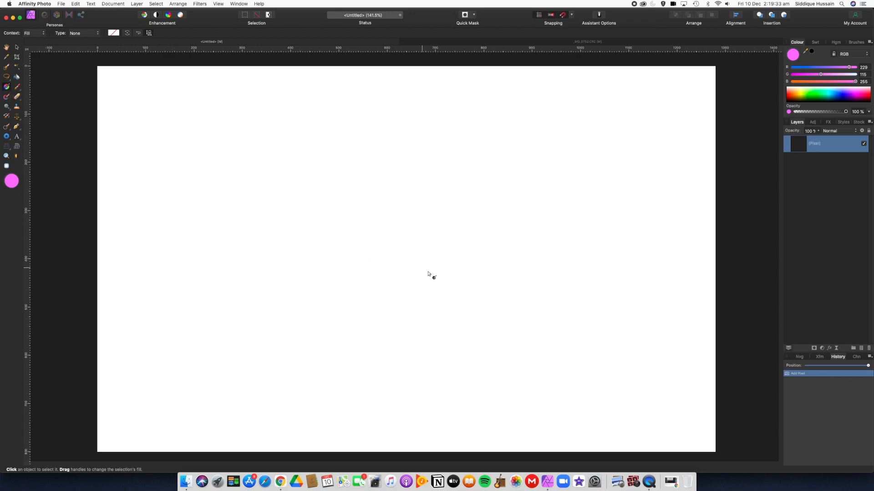
mouse_move(473, 294)
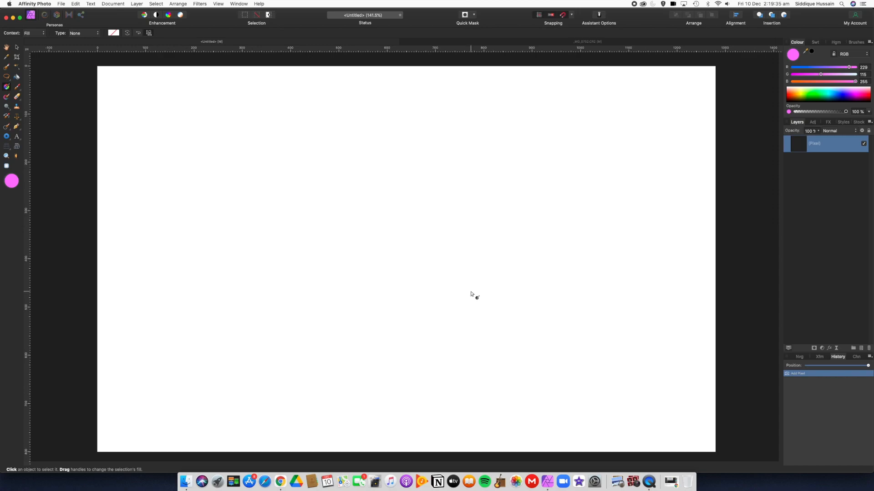
mouse_move(475, 295)
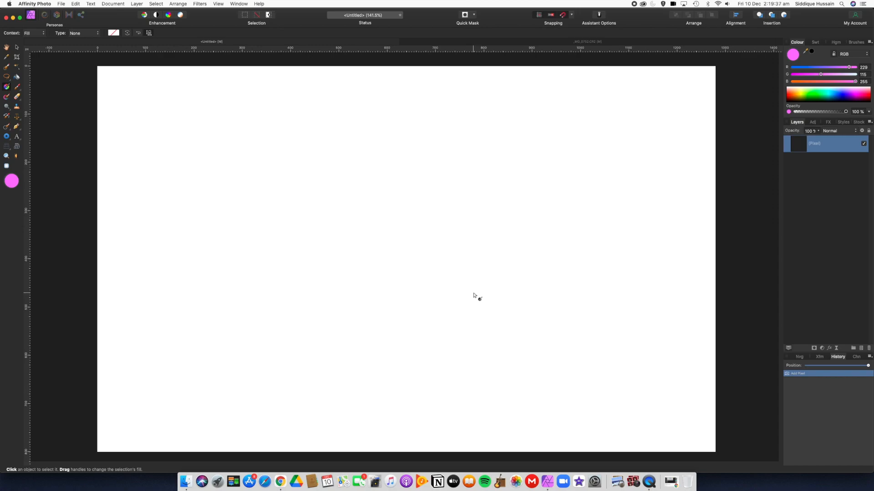
mouse_move(436, 269)
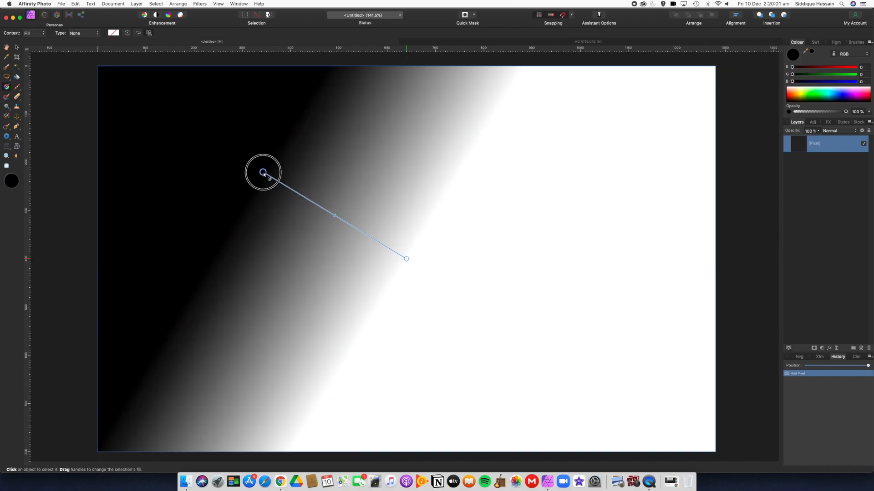
- Move the gradient's dark start handle out to the top-left corner of the canvas
left_click_drag(263, 172, 92, 66)
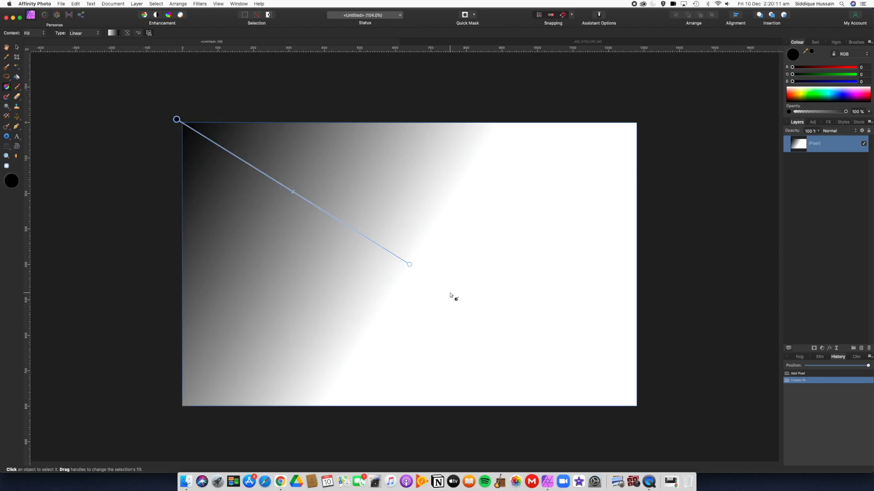
mouse_move(370, 239)
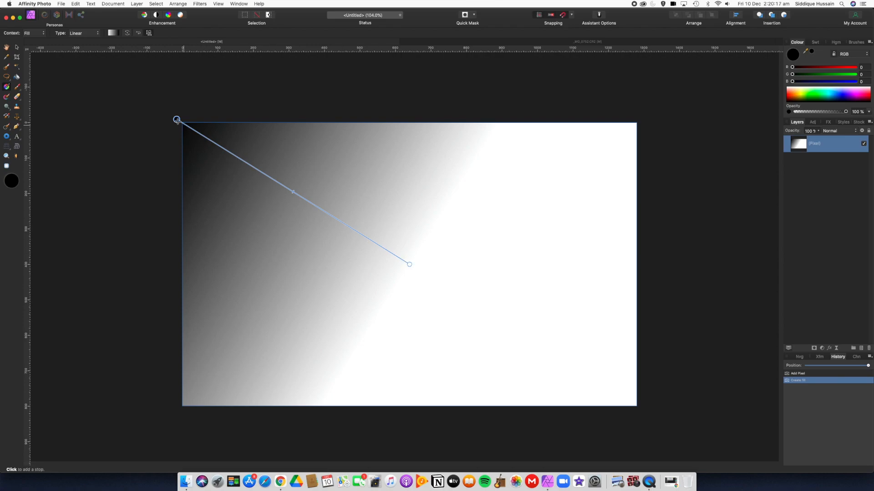
mouse_move(95, 173)
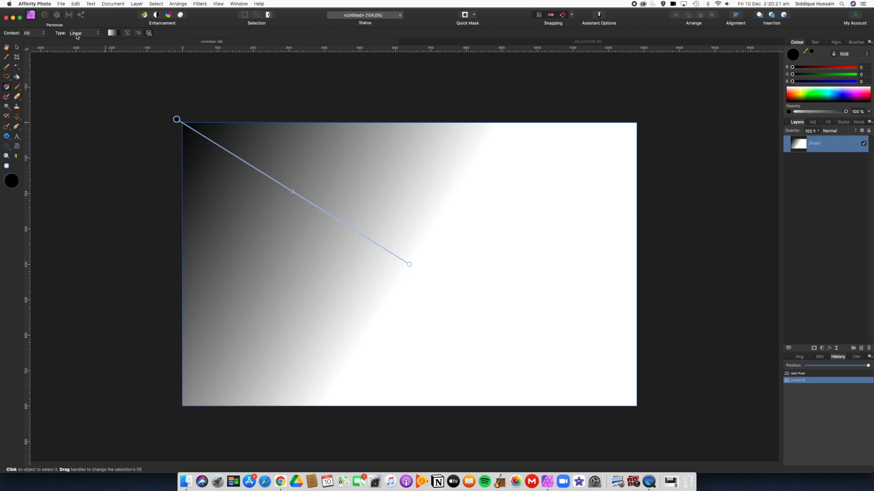
- Switch the gradient type to Radial, nudge its outer handle inward, and bring up its colour stops
left_click(83, 33)
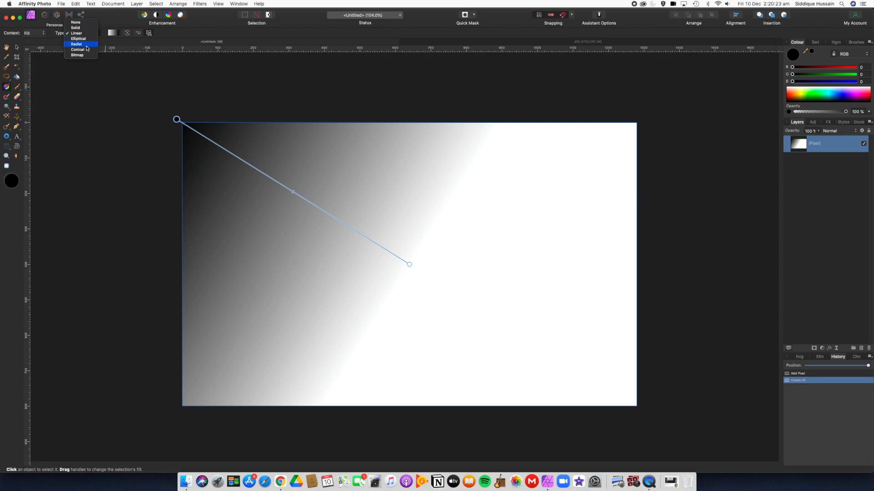
left_click(76, 44)
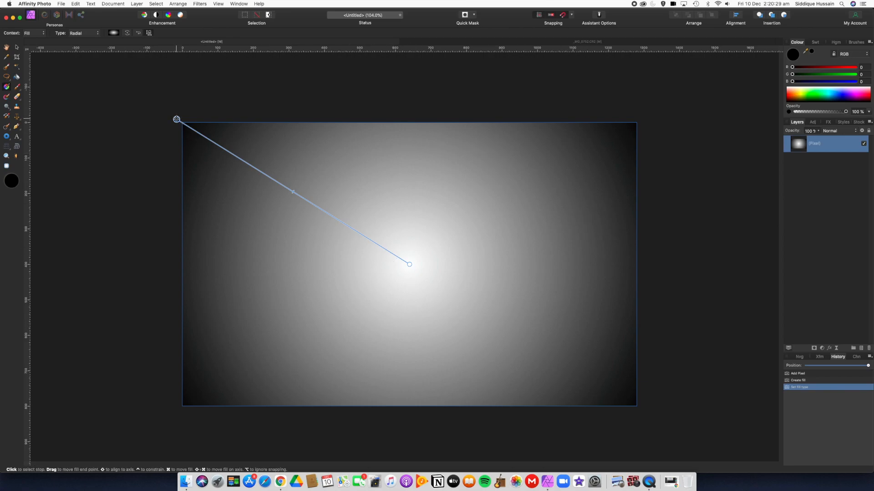
left_click_drag(176, 119, 195, 129)
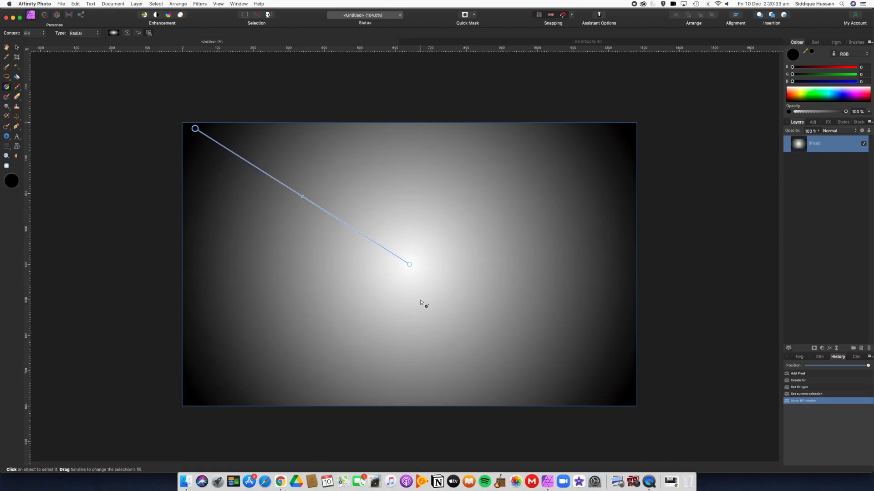
mouse_move(165, 95)
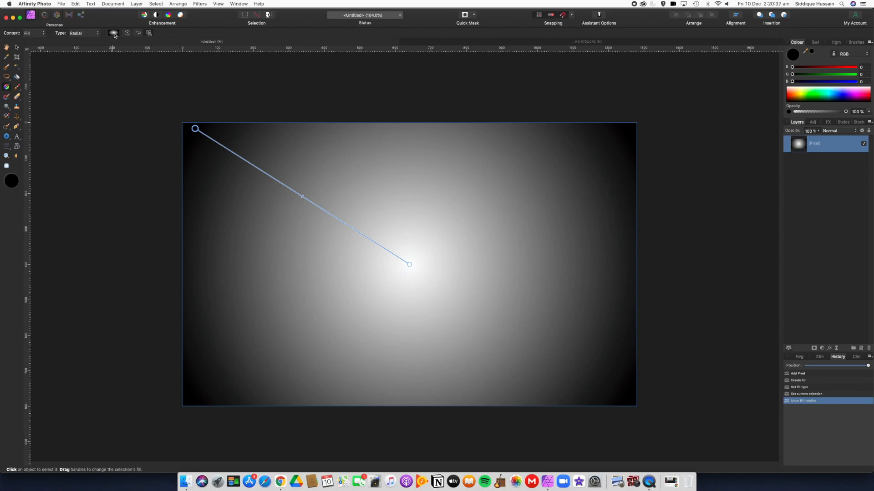
left_click(114, 33)
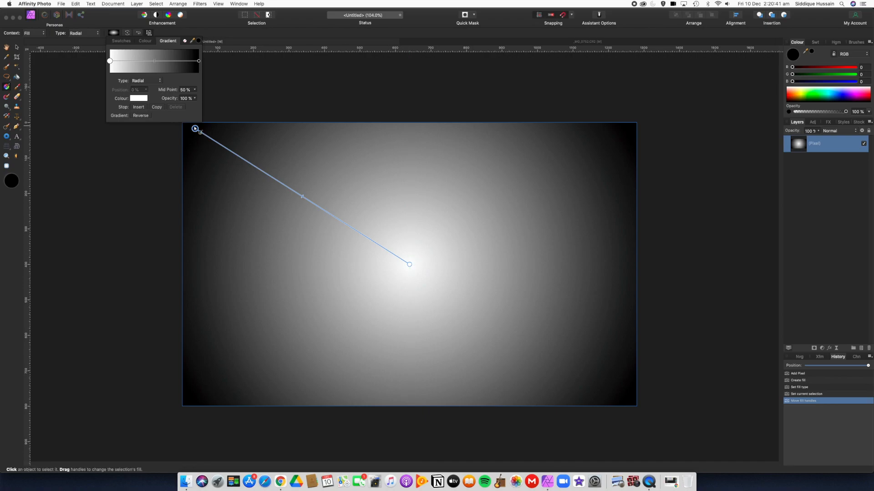
- Recolour the white stop to pink and the black stop to red, then shift the radial gradient's midpoint
left_click(138, 99)
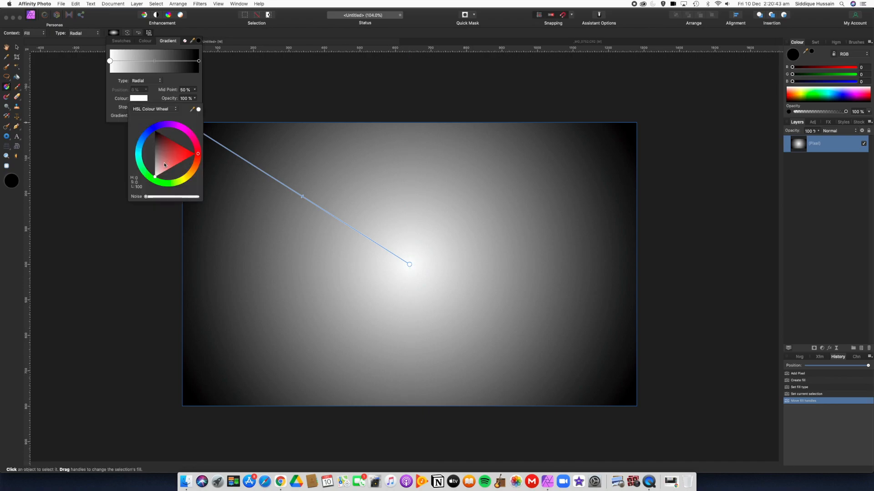
left_click(167, 167)
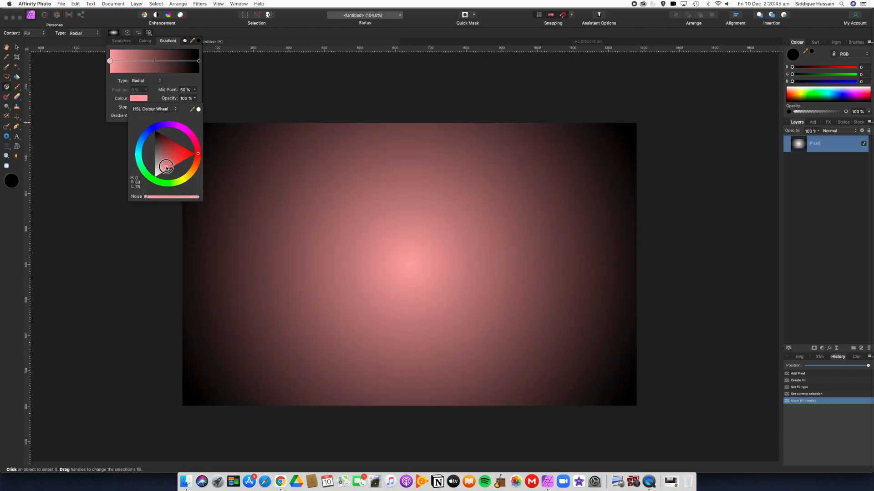
left_click_drag(165, 167, 164, 171)
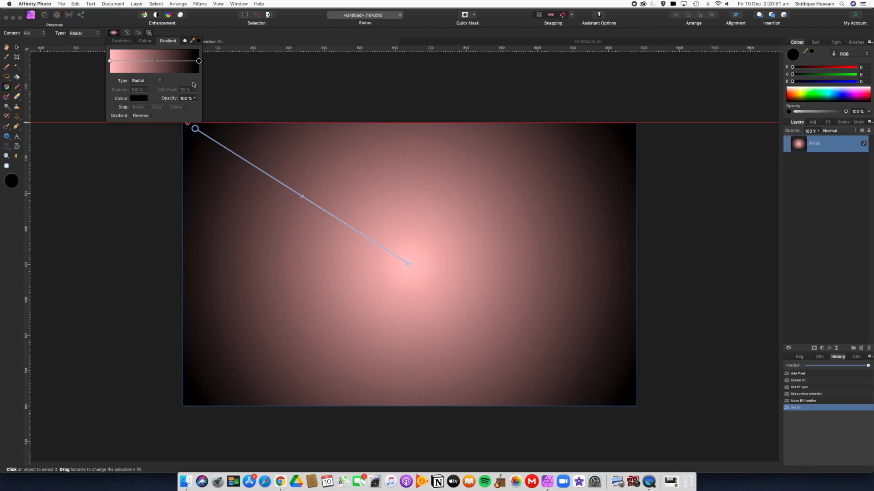
left_click(139, 98)
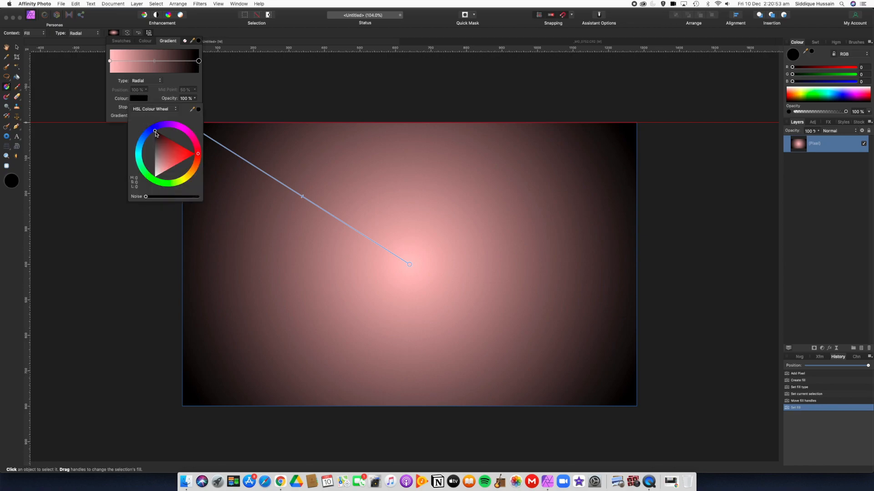
left_click(173, 140)
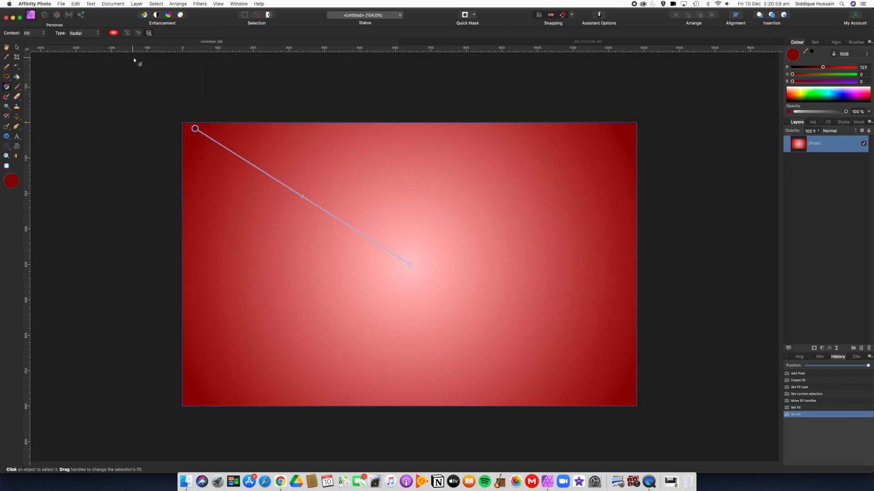
left_click_drag(301, 197, 275, 180)
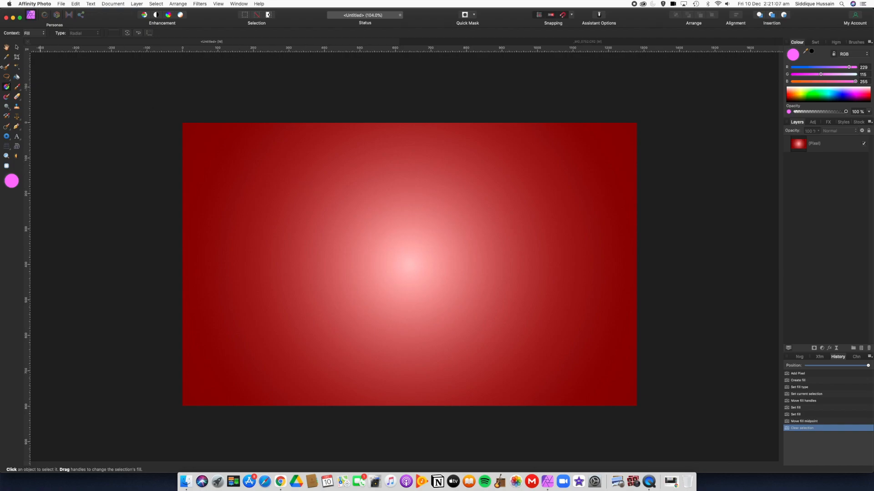
left_click(83, 33)
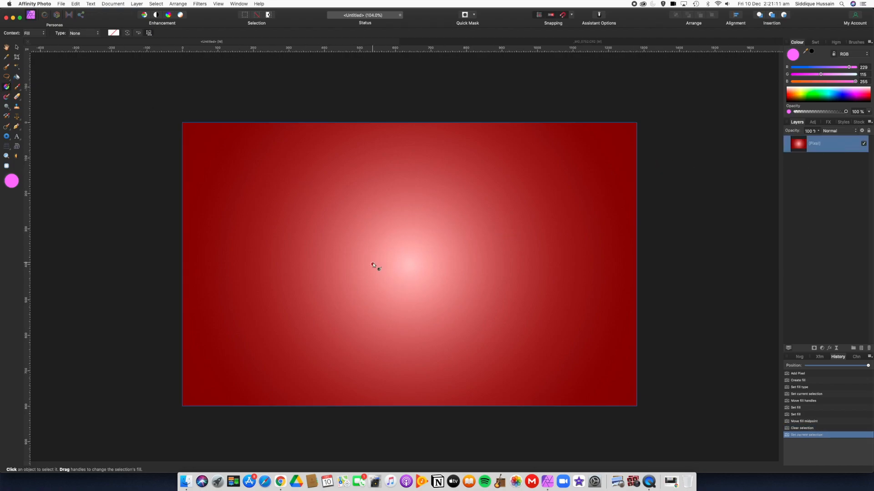
mouse_move(410, 275)
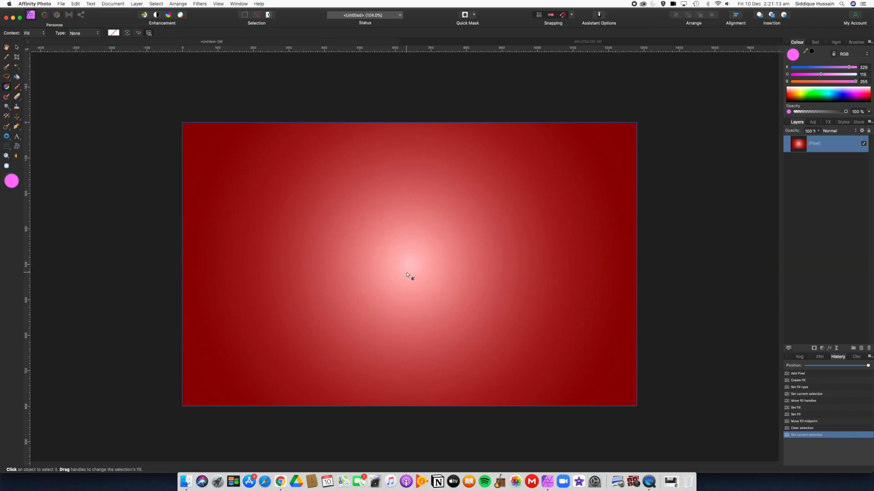
mouse_move(436, 313)
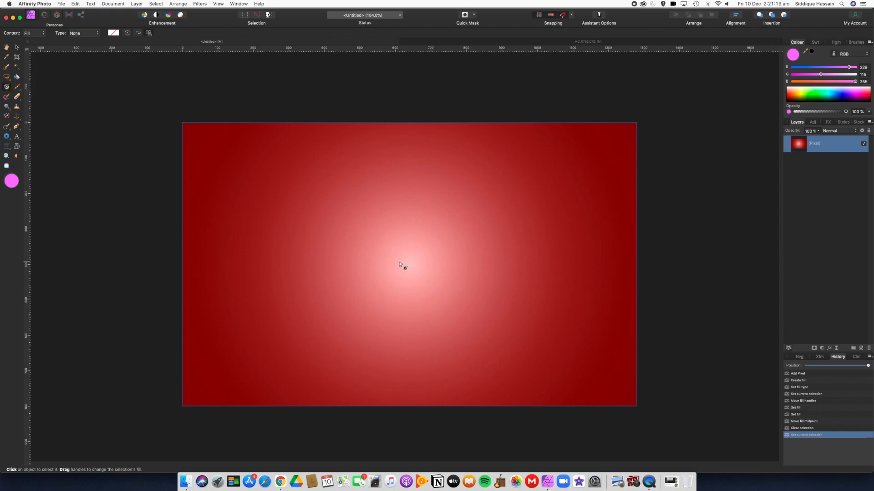
mouse_move(401, 277)
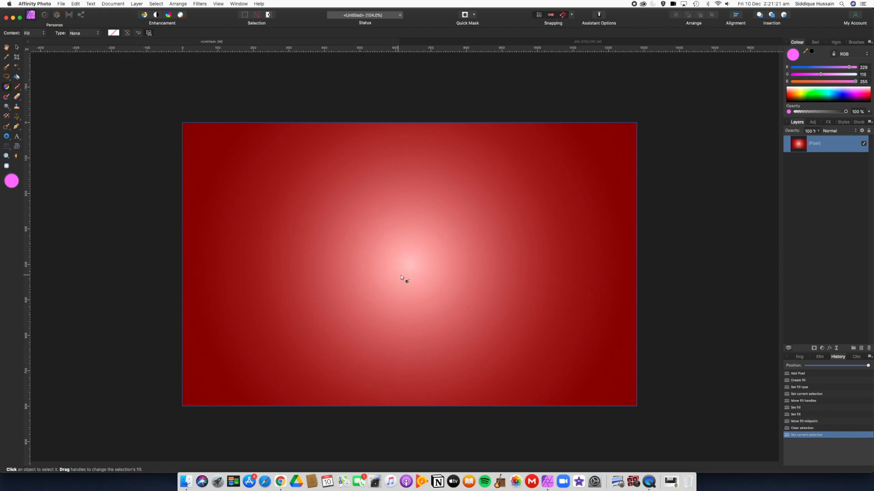
mouse_move(425, 259)
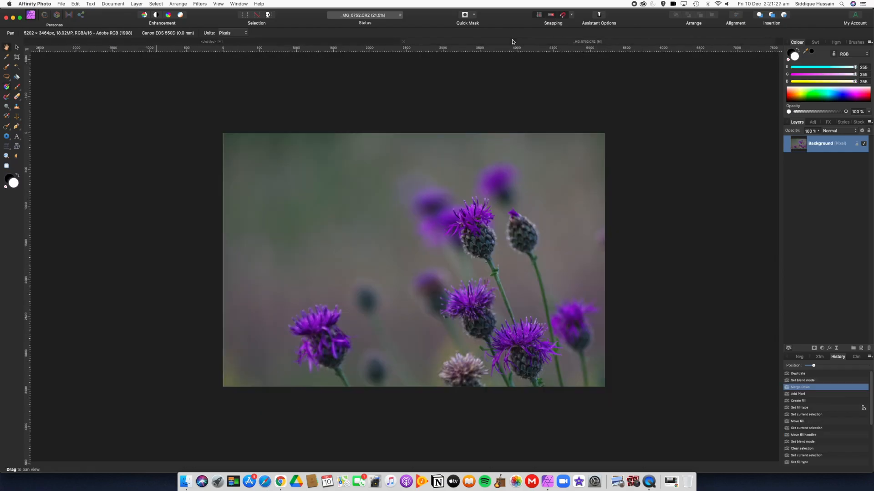
mouse_move(493, 261)
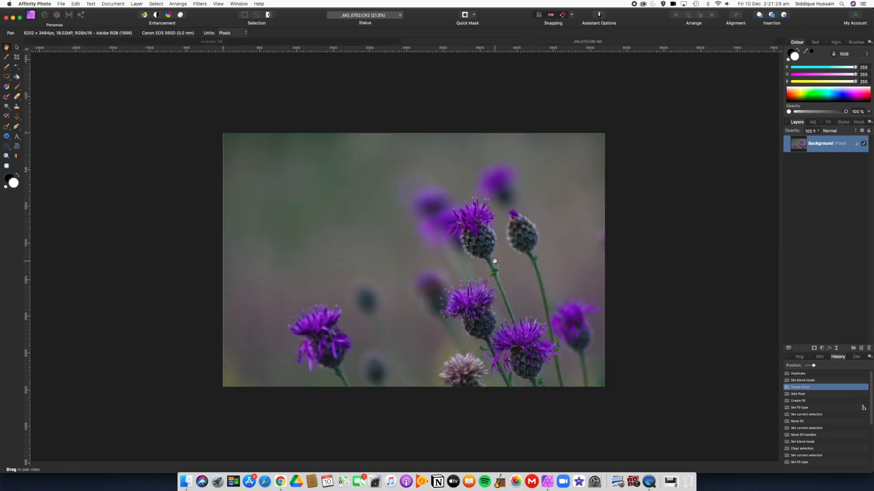
mouse_move(389, 196)
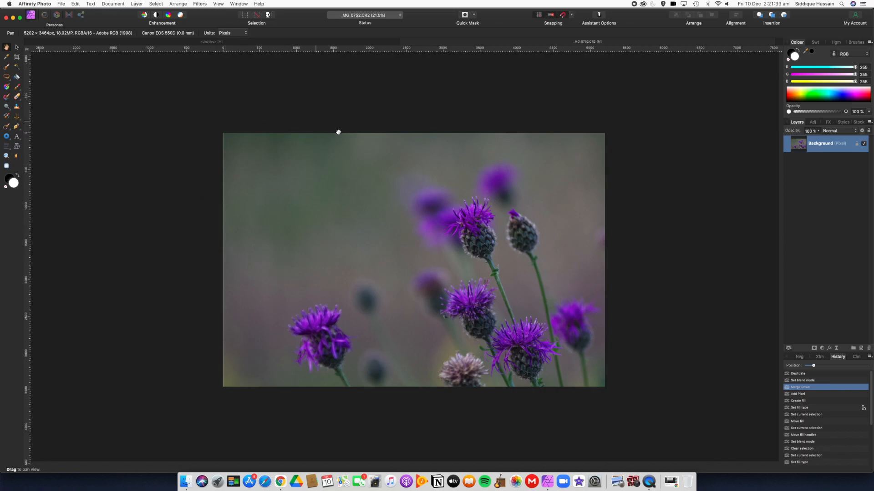
mouse_move(398, 236)
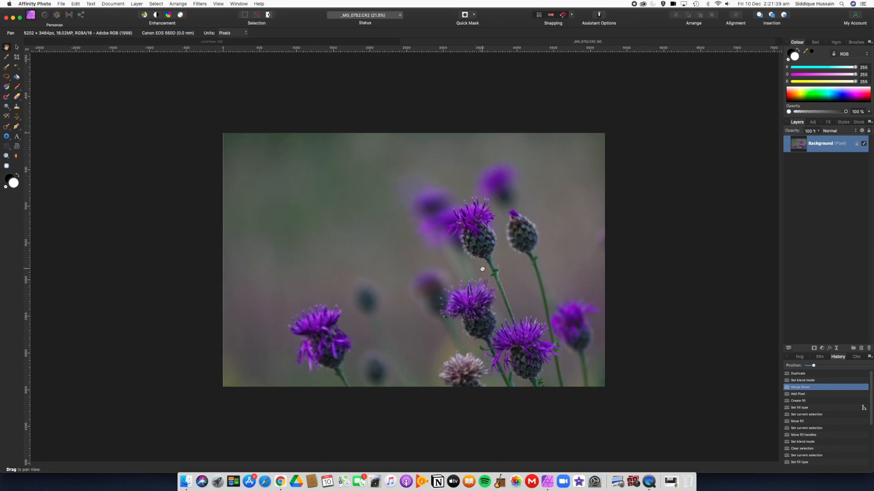
mouse_move(619, 251)
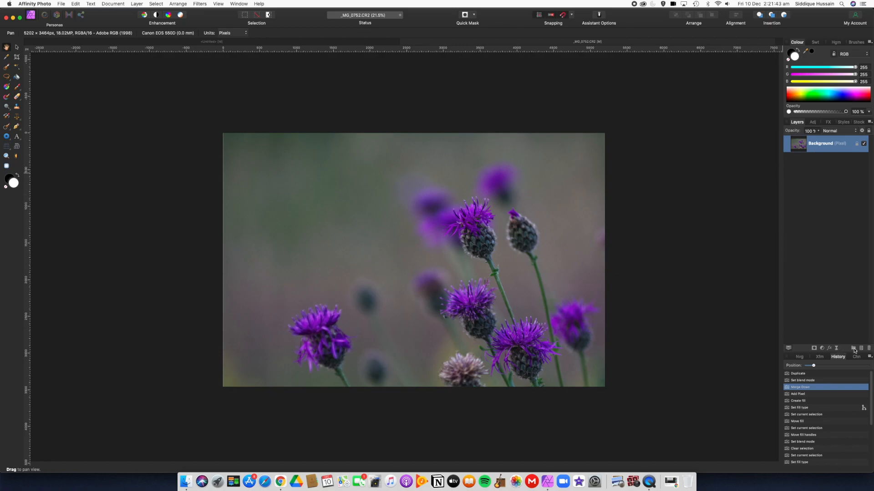
mouse_move(854, 351)
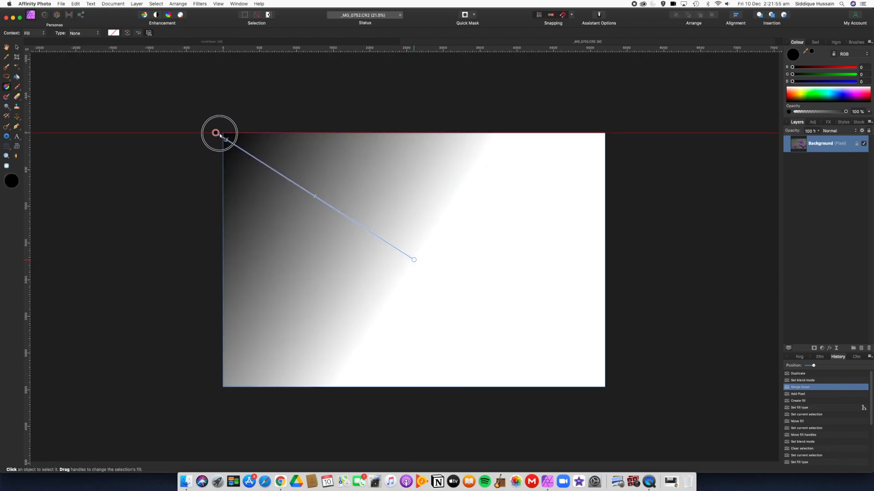
- Undo the trial gradient on the photo via the History panel and add a fresh empty pixel layer
left_click_drag(216, 133, 215, 129)
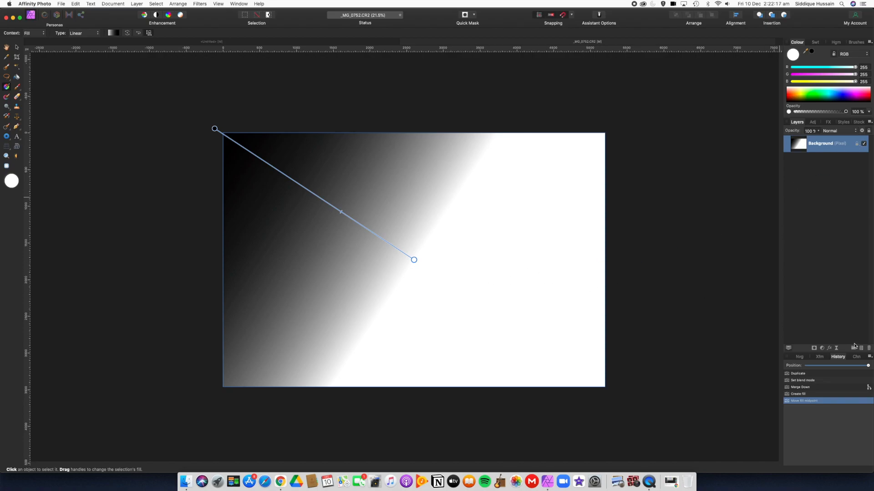
left_click(803, 394)
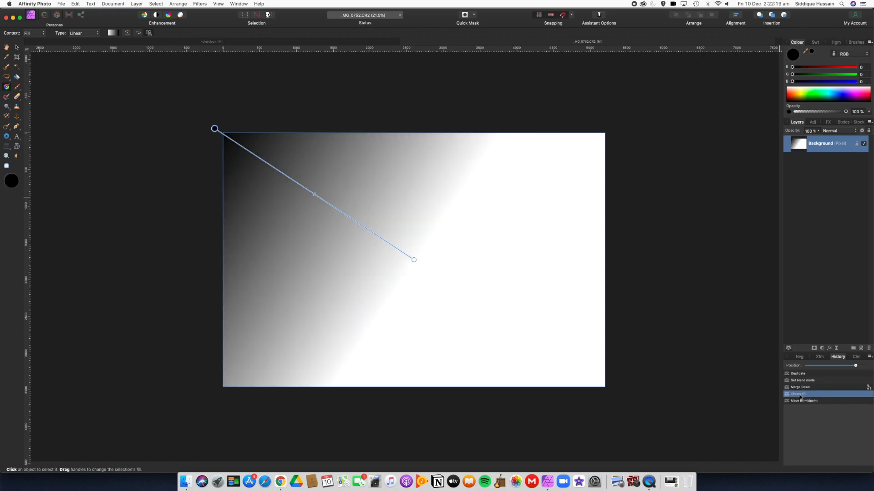
left_click(801, 387)
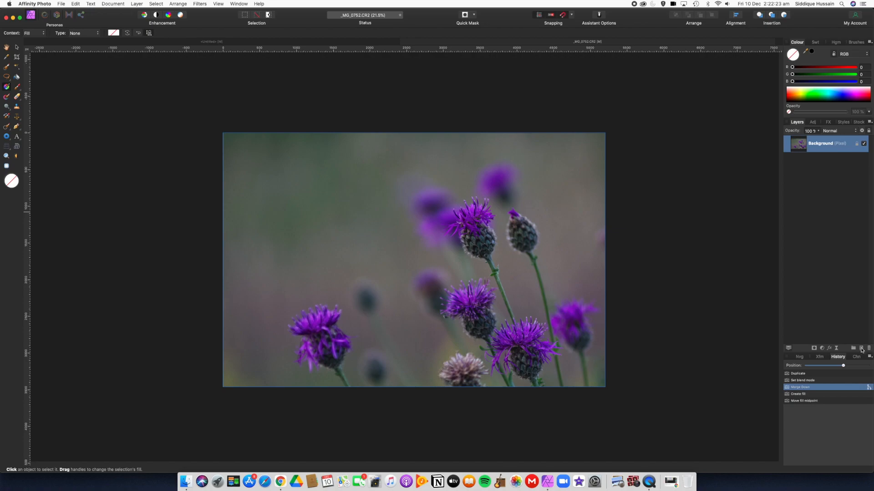
left_click(854, 348)
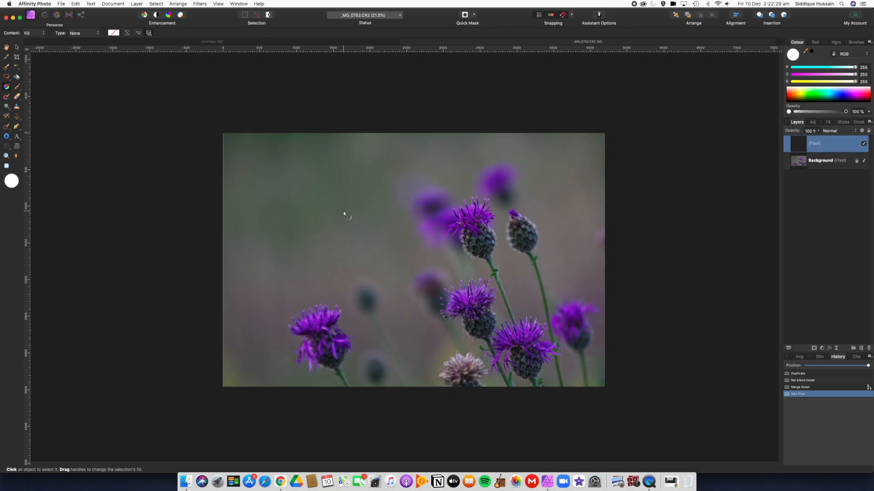
mouse_move(400, 257)
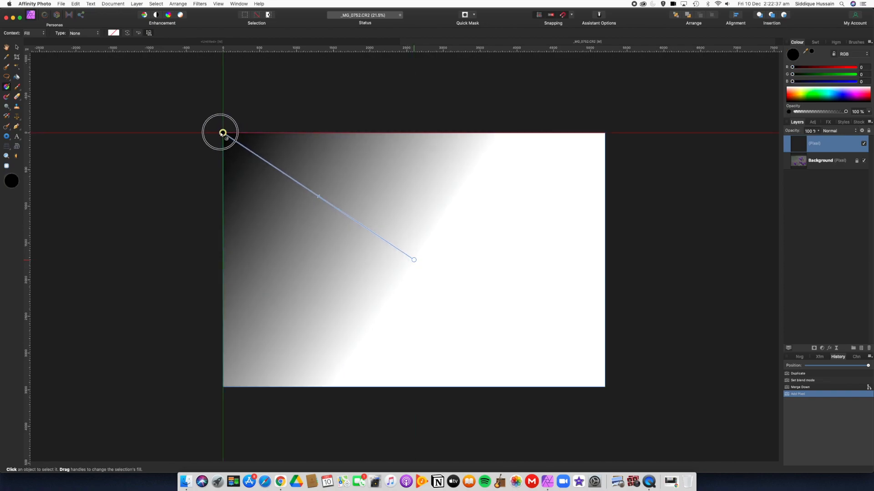
- Draw a black-to-white gradient from the top-left corner and adjust its midpoint
left_click_drag(222, 133, 213, 128)
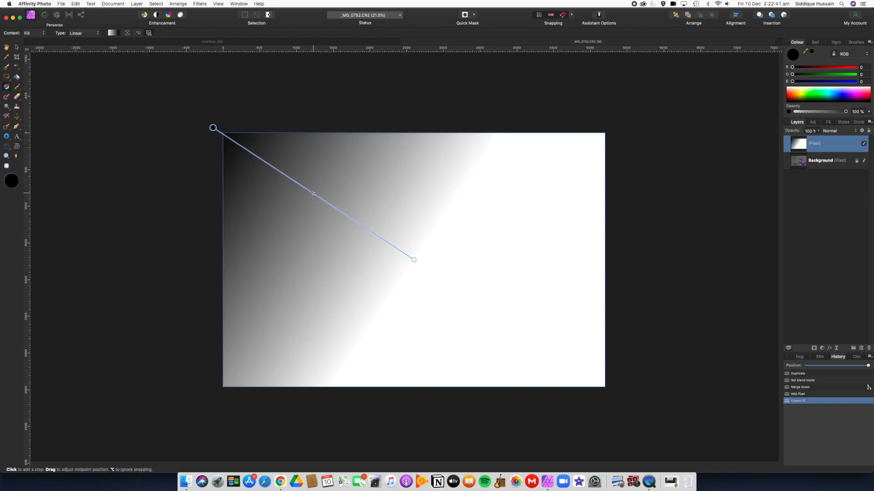
left_click(325, 202)
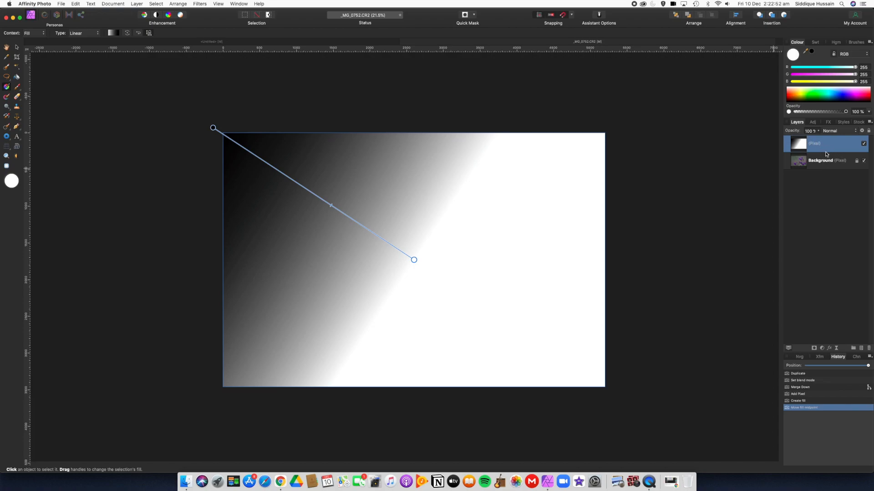
- Set the gradient layer to Soft Light blending and toggle its visibility to compare against the plain photo
left_click(836, 130)
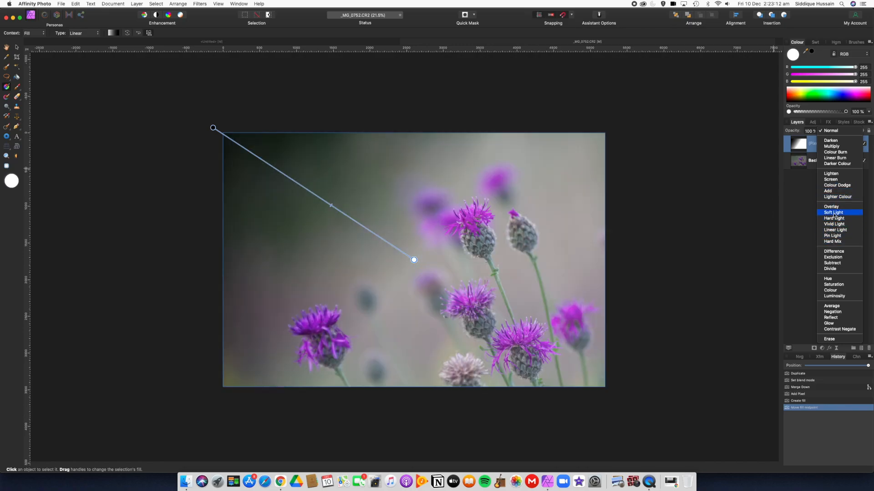
left_click(834, 212)
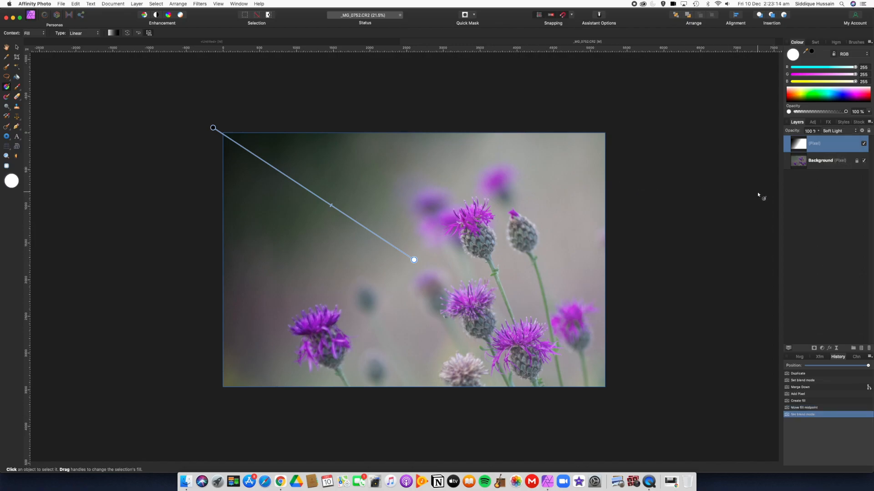
mouse_move(365, 190)
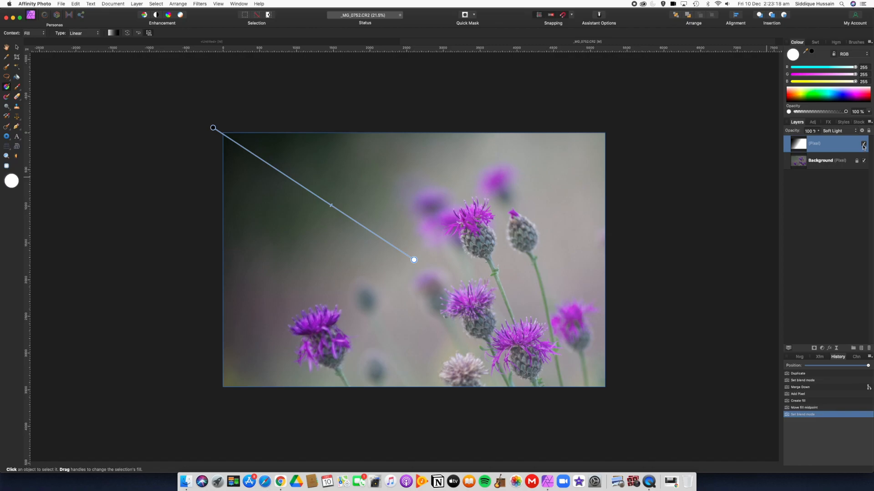
left_click(862, 144)
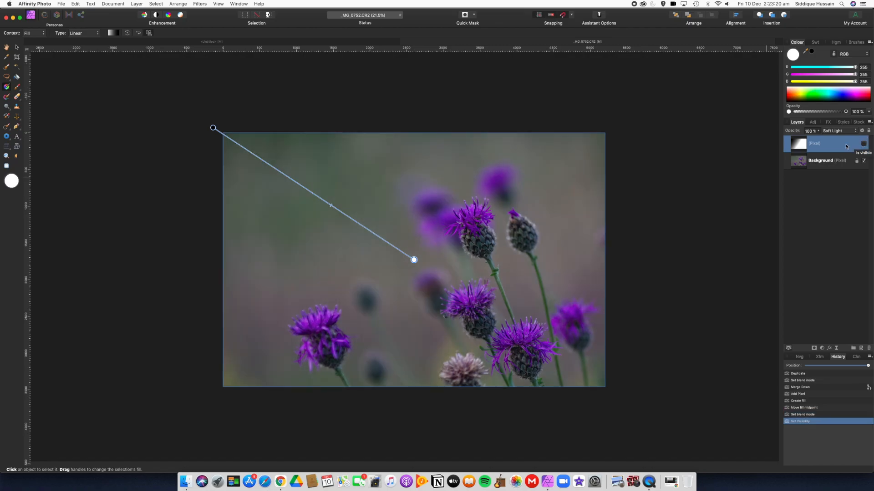
left_click(863, 145)
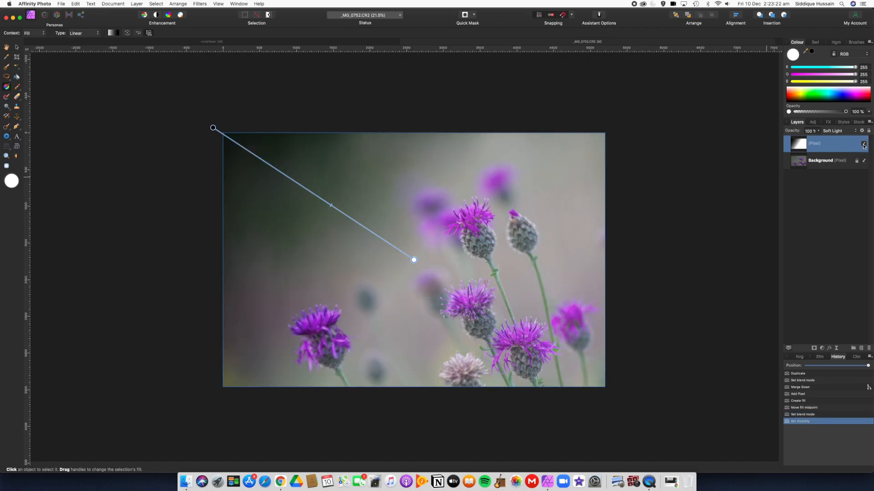
left_click(863, 144)
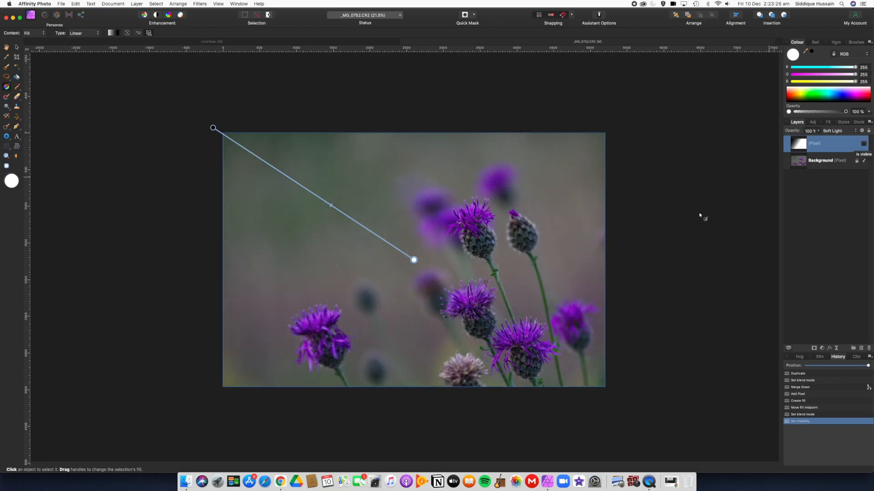
mouse_move(644, 250)
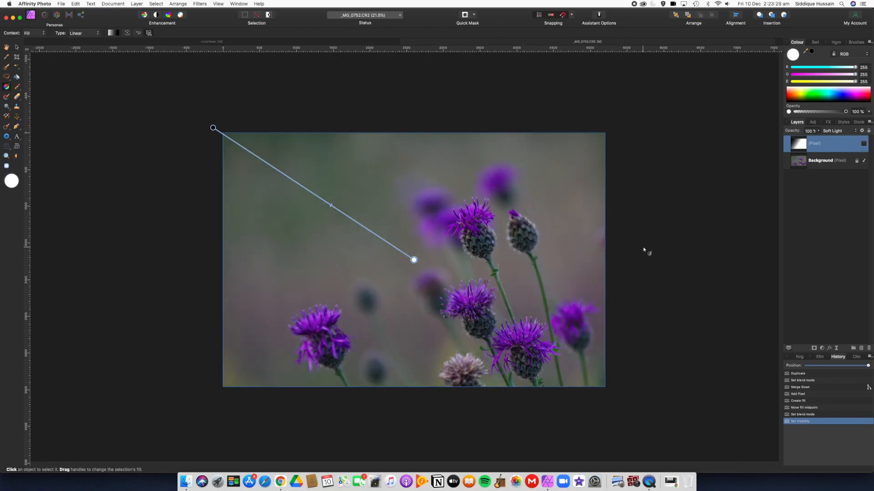
left_click(864, 144)
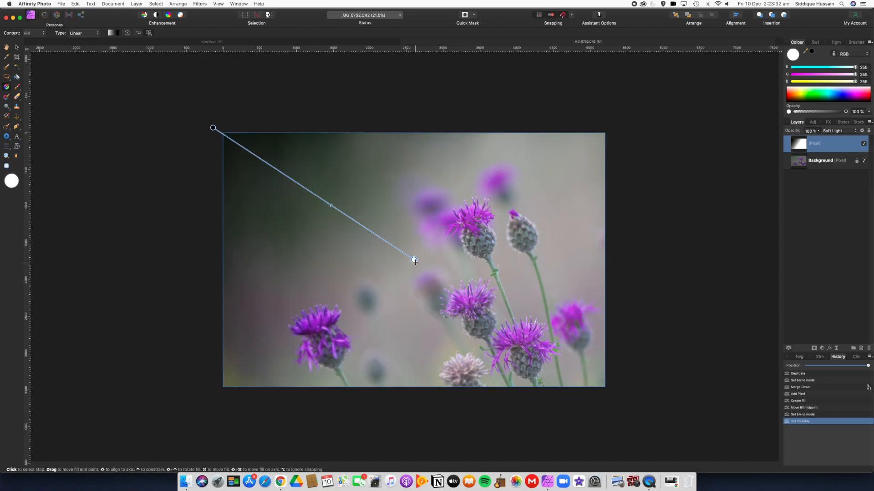
- Bring up the gradient's light stop in the HSL wheel and darken it from white to a mid grey
left_click(111, 33)
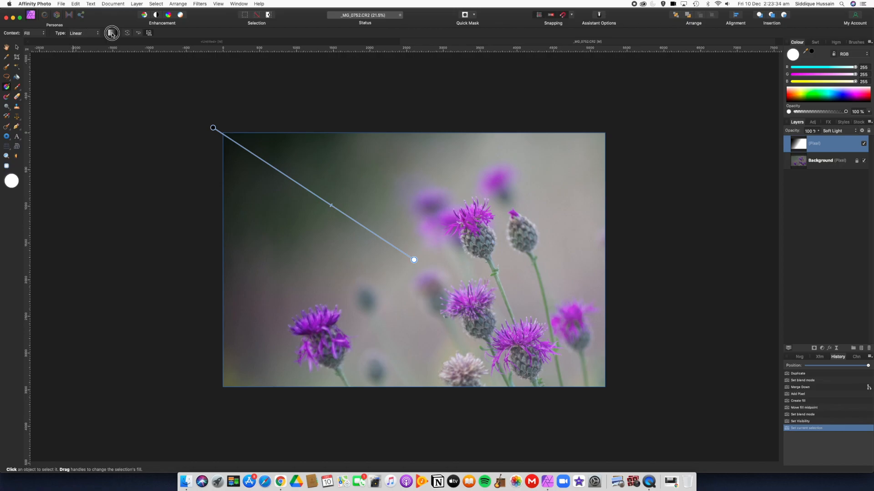
left_click(111, 33)
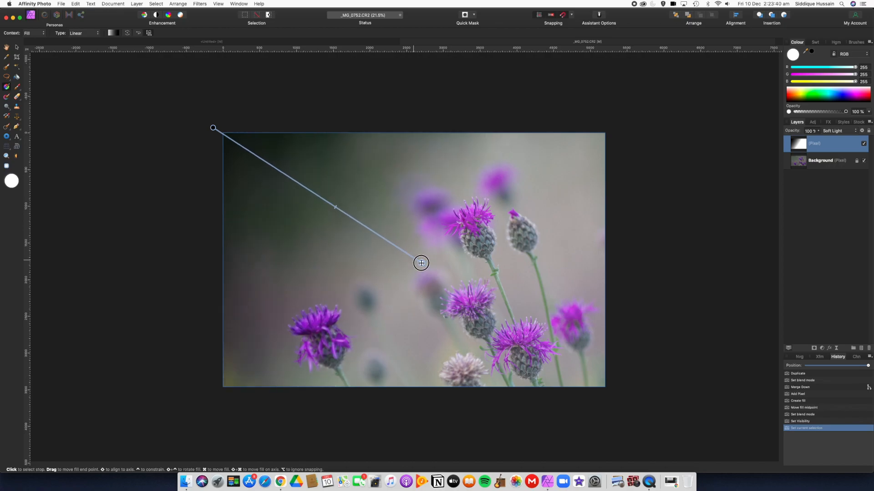
left_click(420, 262)
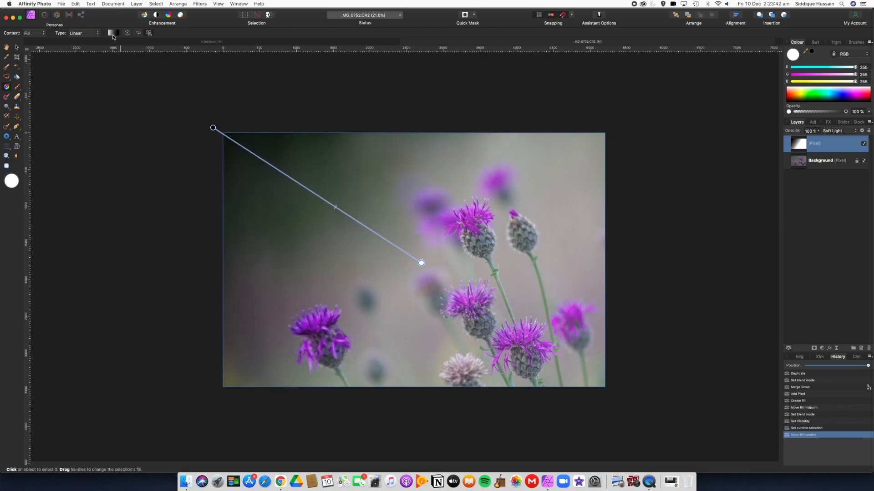
left_click(112, 32)
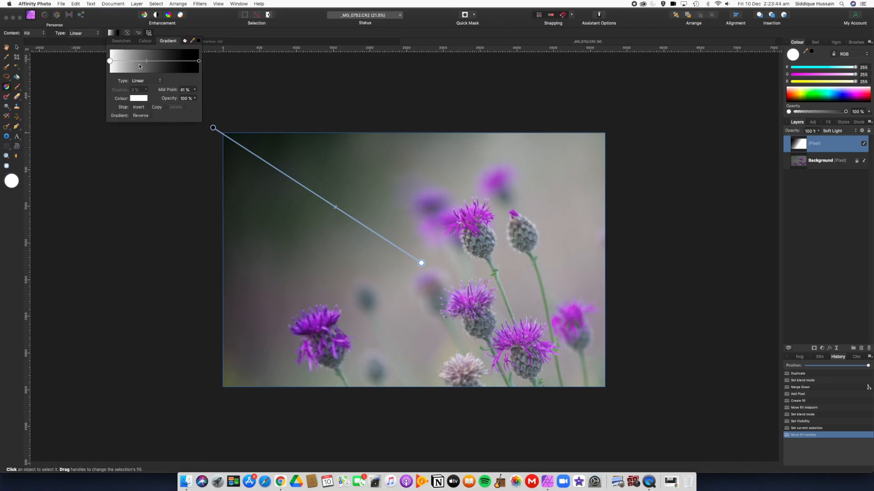
left_click(140, 98)
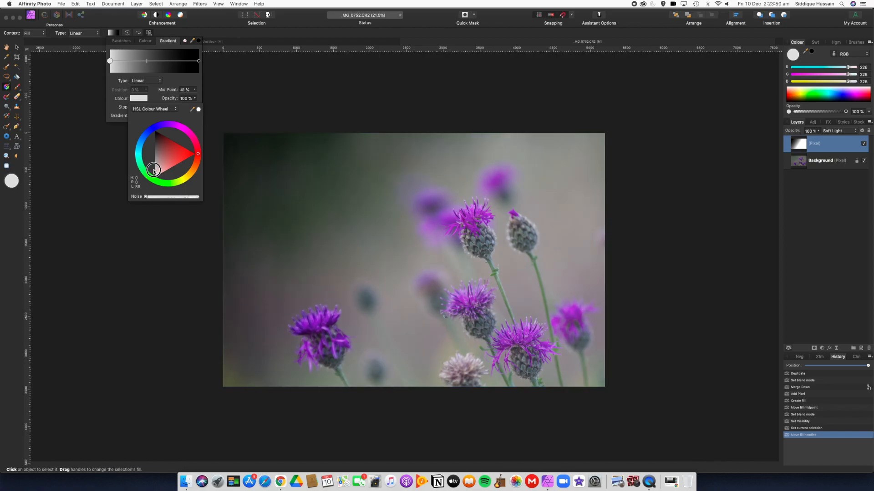
left_click_drag(153, 169, 153, 157)
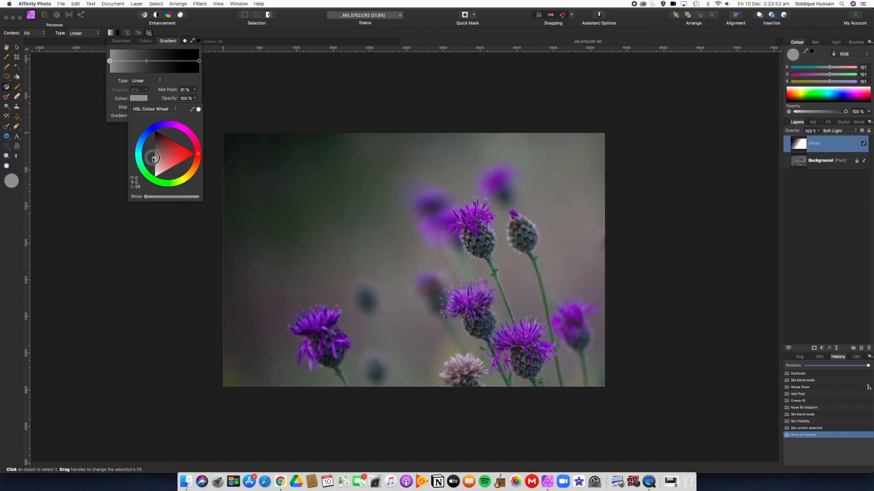
left_click_drag(152, 157, 152, 162)
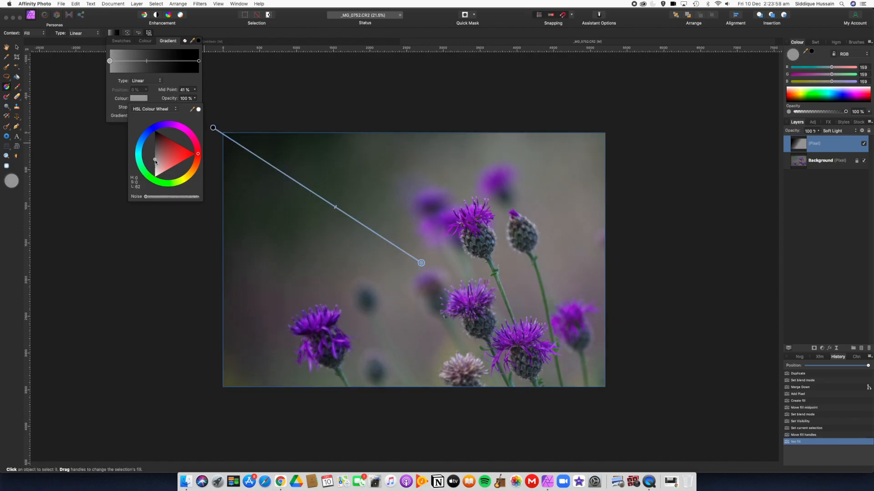
- Shift the light stop through red and magenta to settle on a soft pale pink
left_click(171, 163)
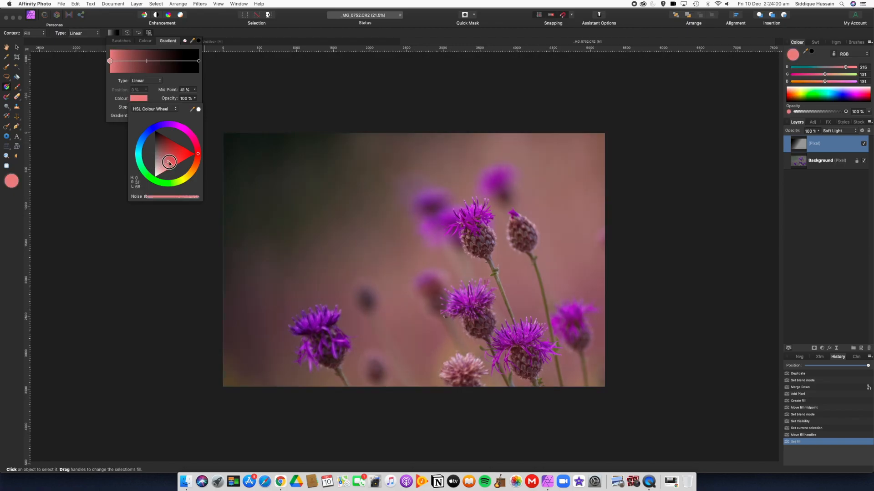
left_click_drag(169, 162, 160, 163)
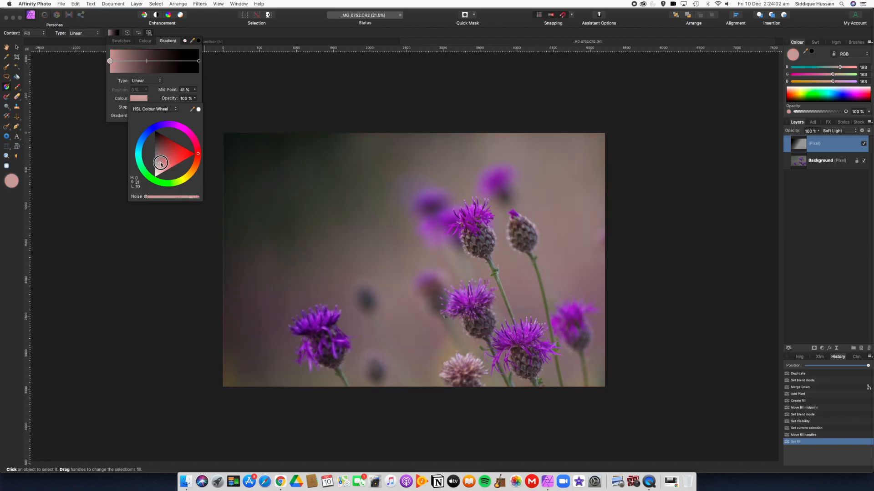
left_click_drag(160, 163, 154, 166)
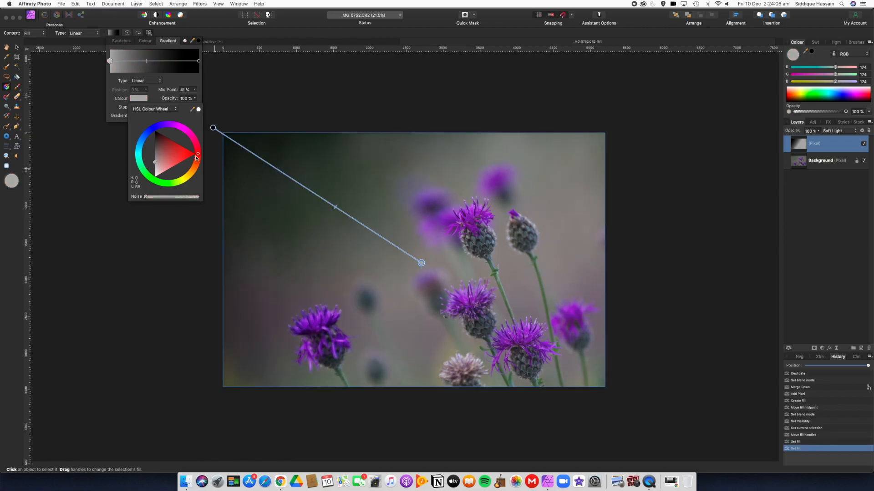
left_click(197, 154)
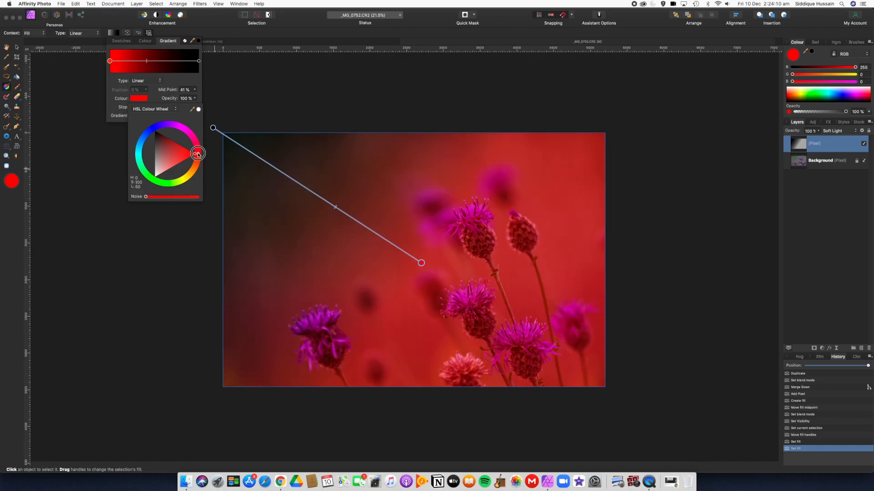
left_click_drag(197, 152, 179, 128)
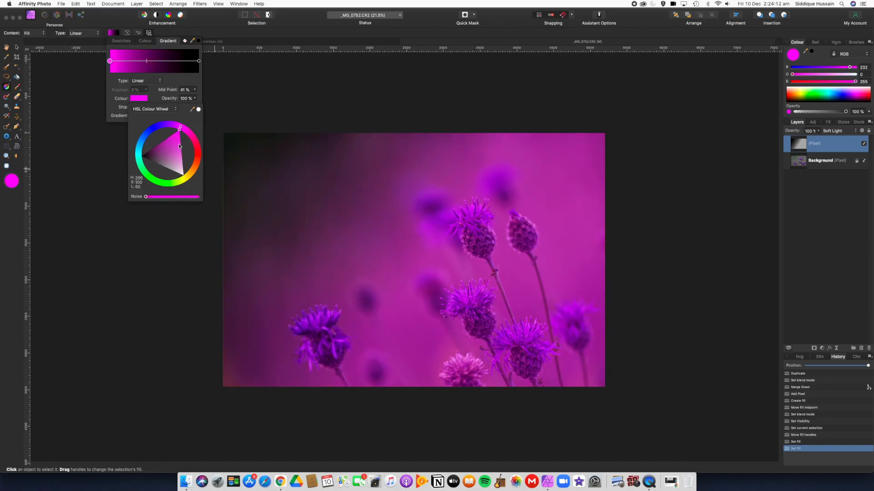
left_click_drag(181, 127, 179, 146)
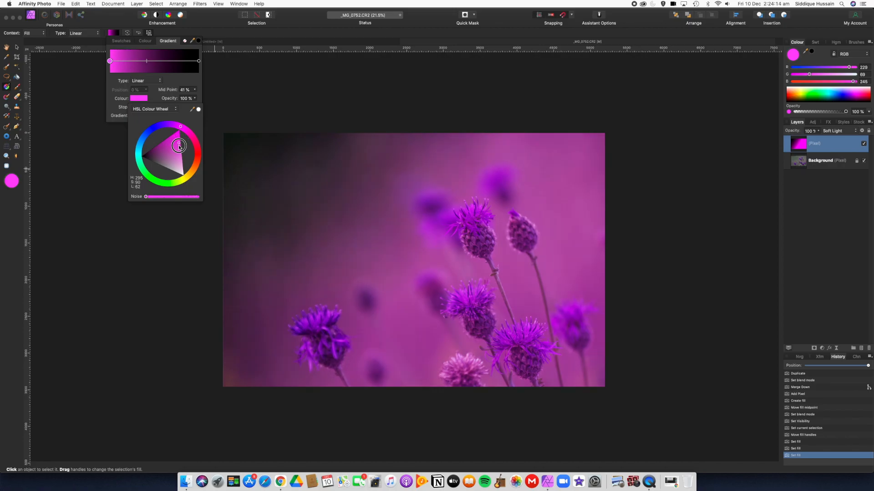
left_click_drag(179, 145, 182, 163)
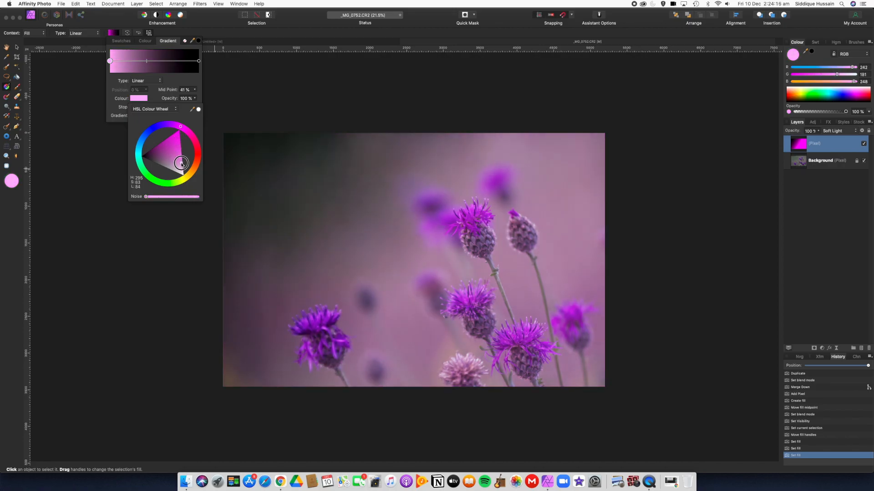
left_click_drag(180, 163, 183, 168)
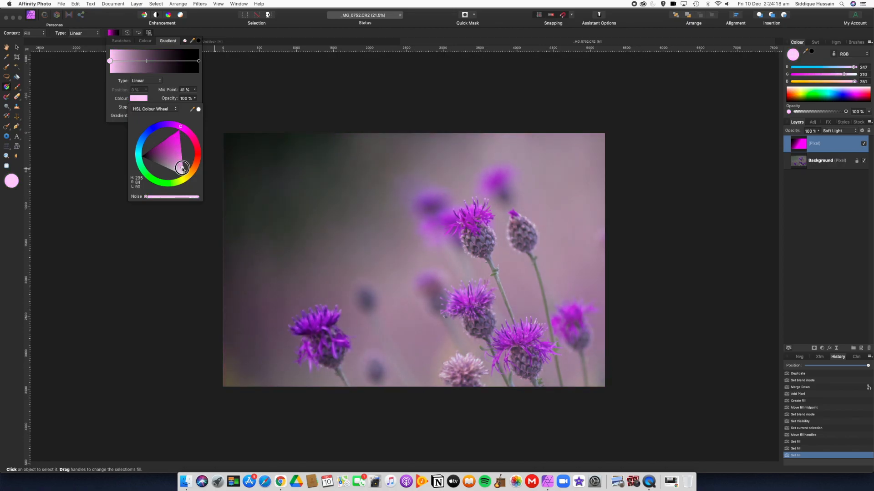
left_click_drag(183, 170, 182, 156)
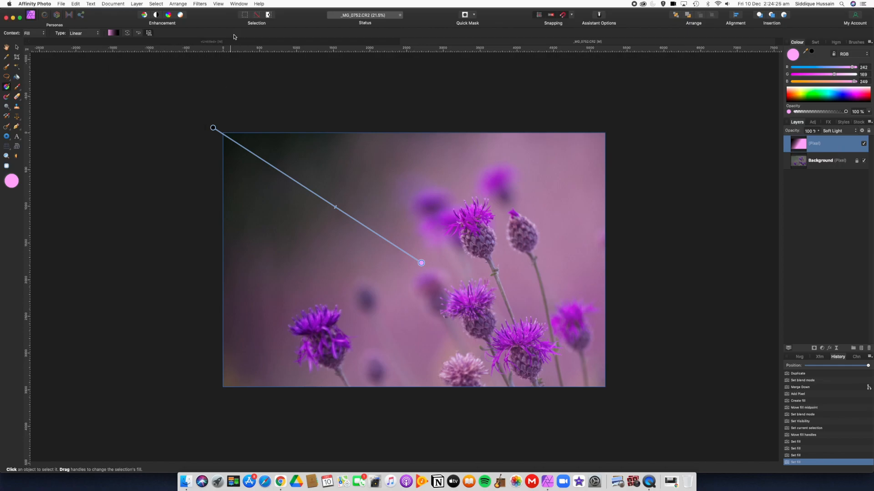
mouse_move(858, 172)
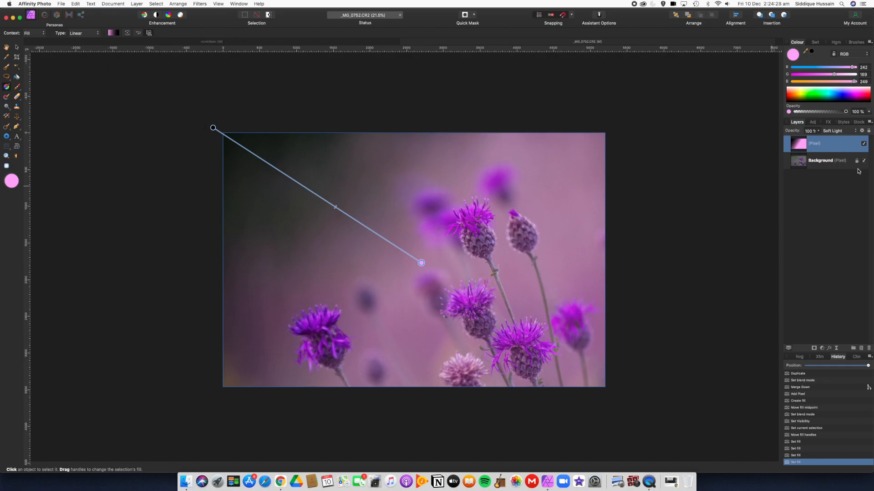
left_click(864, 144)
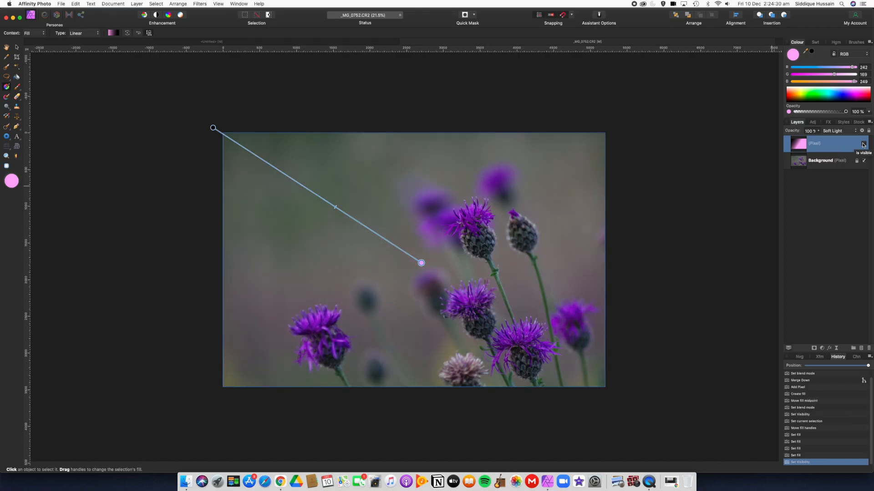
left_click(864, 142)
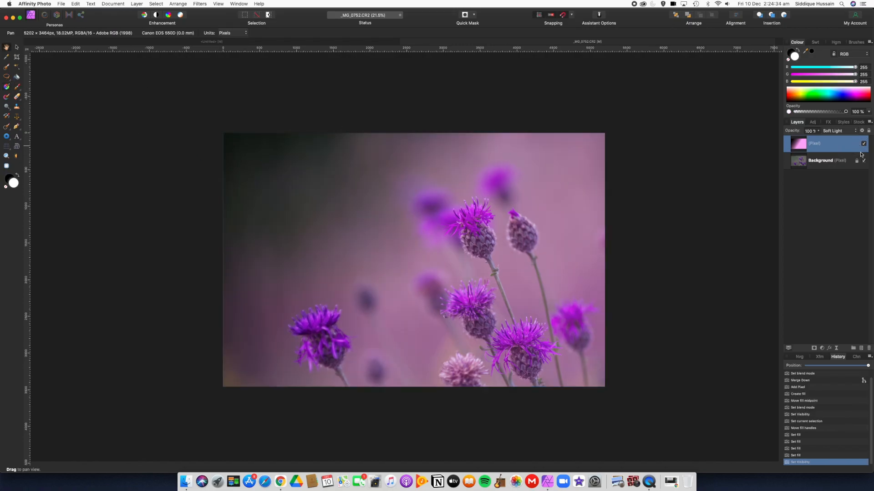
left_click(863, 143)
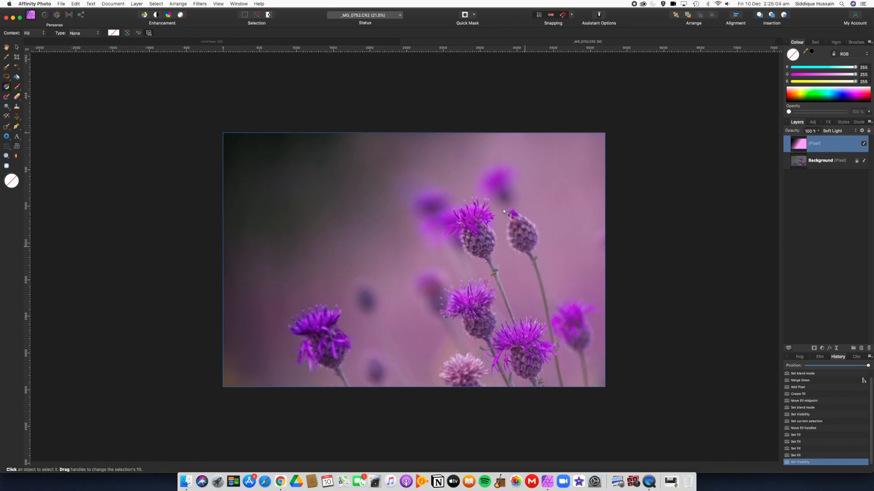
mouse_move(443, 260)
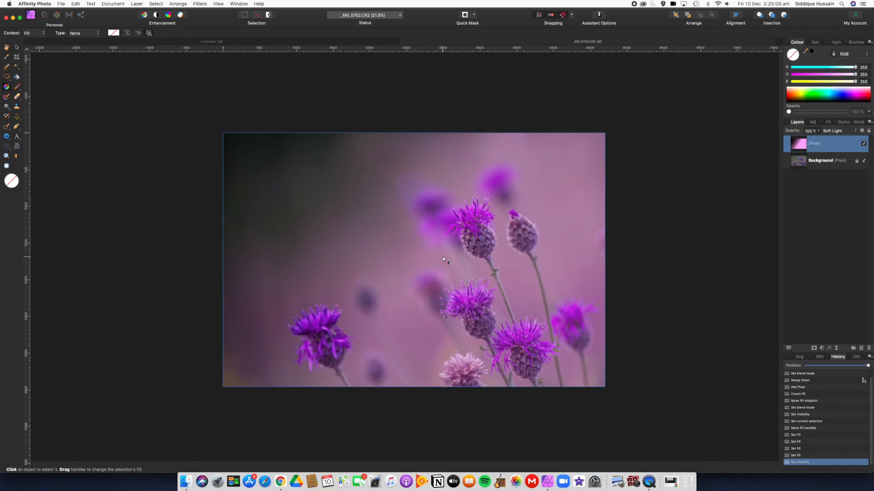
mouse_move(238, 160)
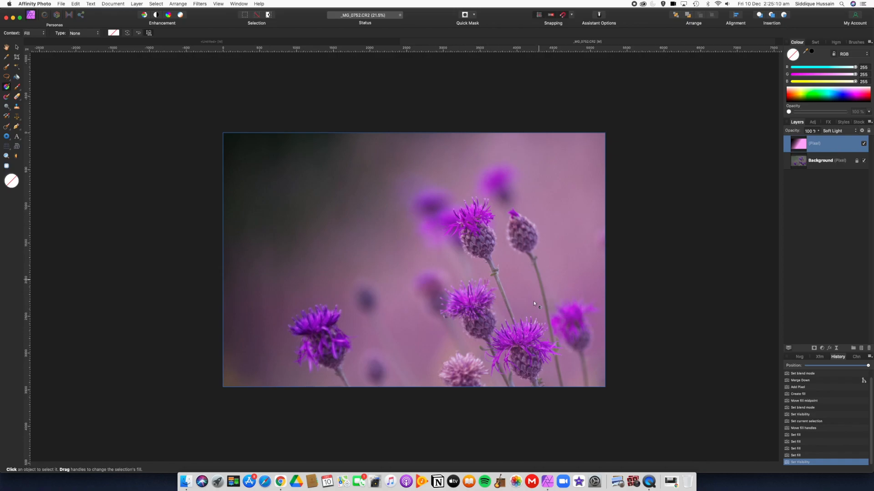
mouse_move(491, 281)
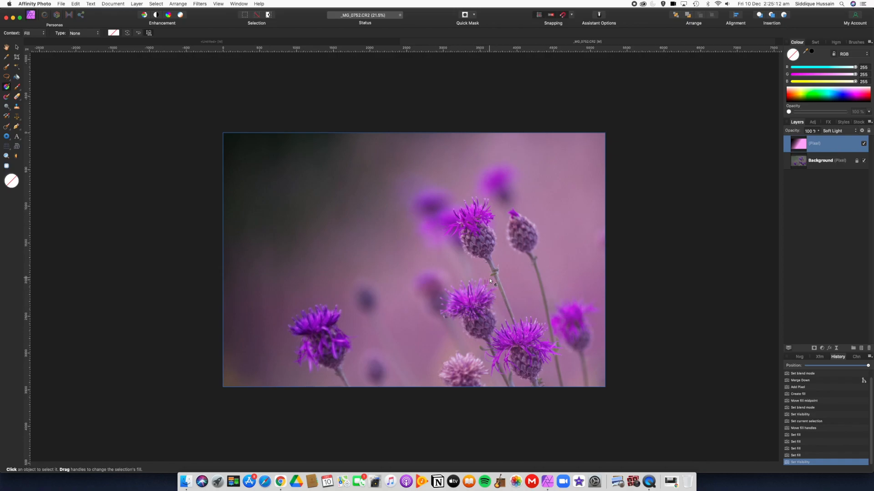
mouse_move(476, 314)
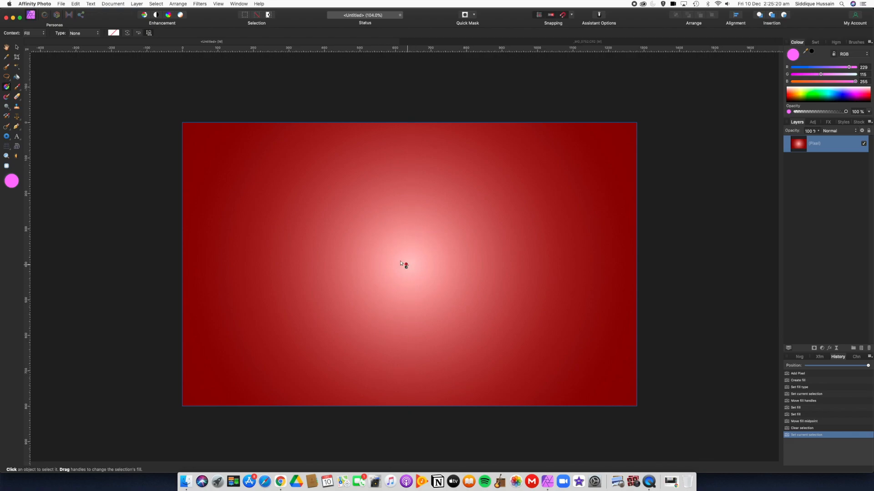
mouse_move(318, 237)
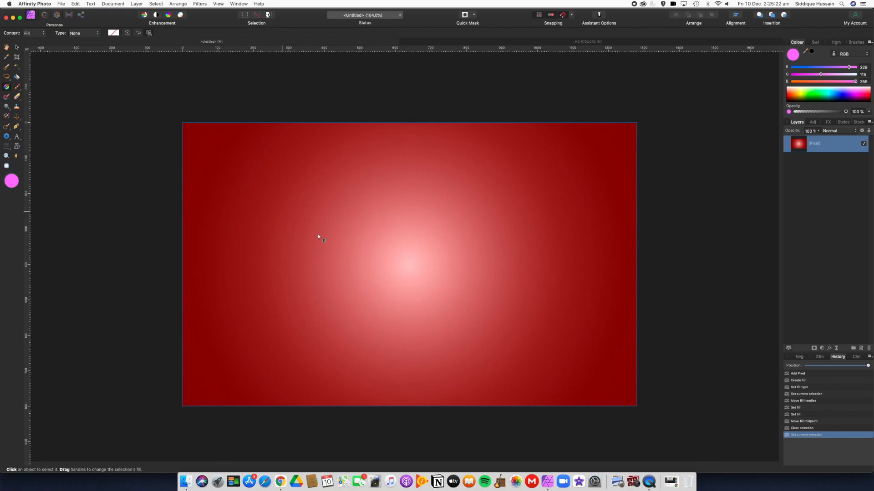
mouse_move(372, 275)
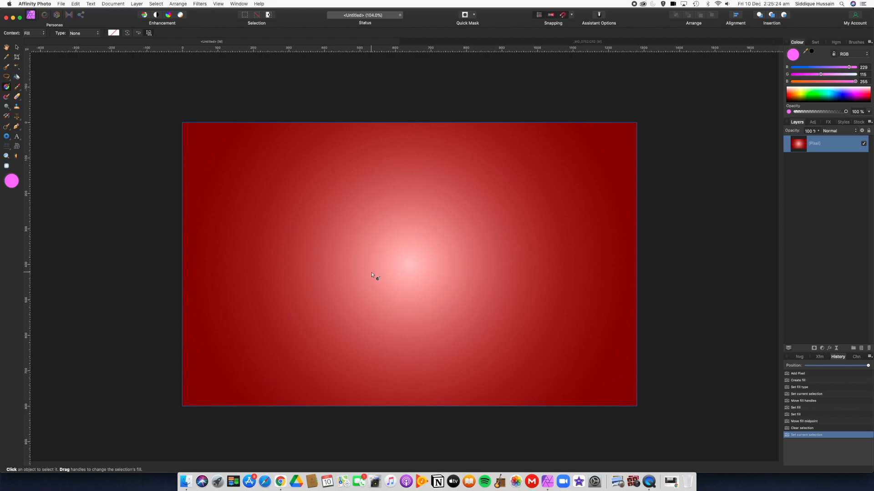
mouse_move(461, 254)
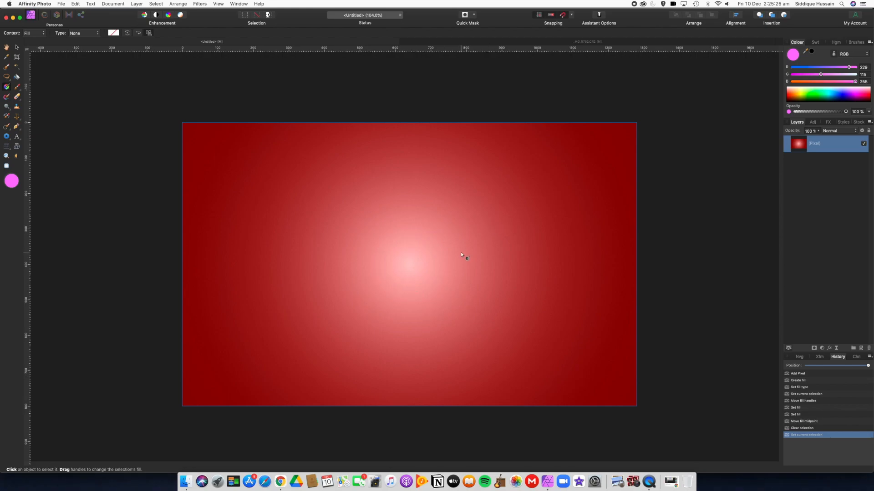